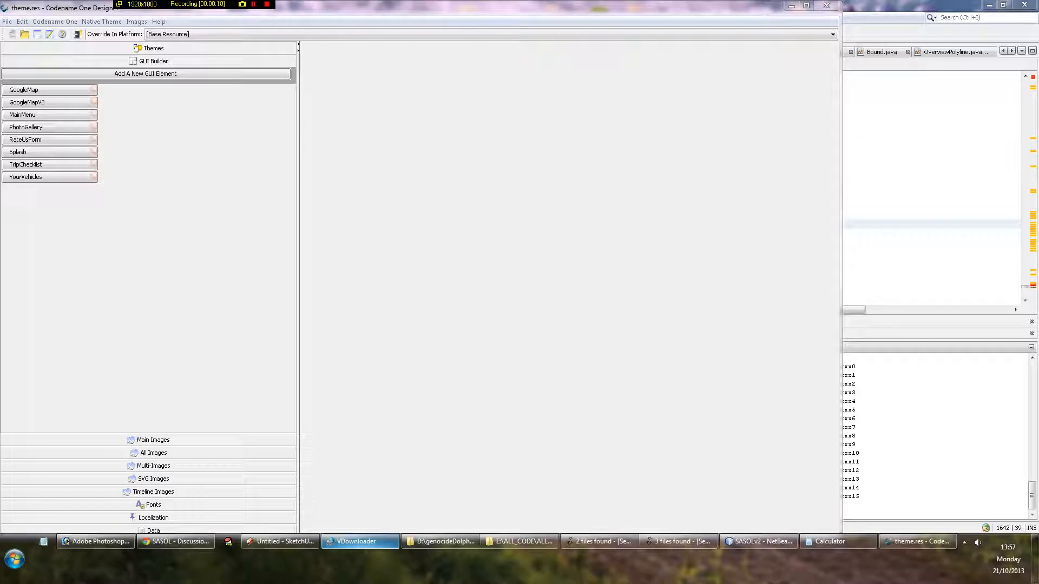
Place the Sasol app design PDF at page 6 beside the Designer window
click(356, 541)
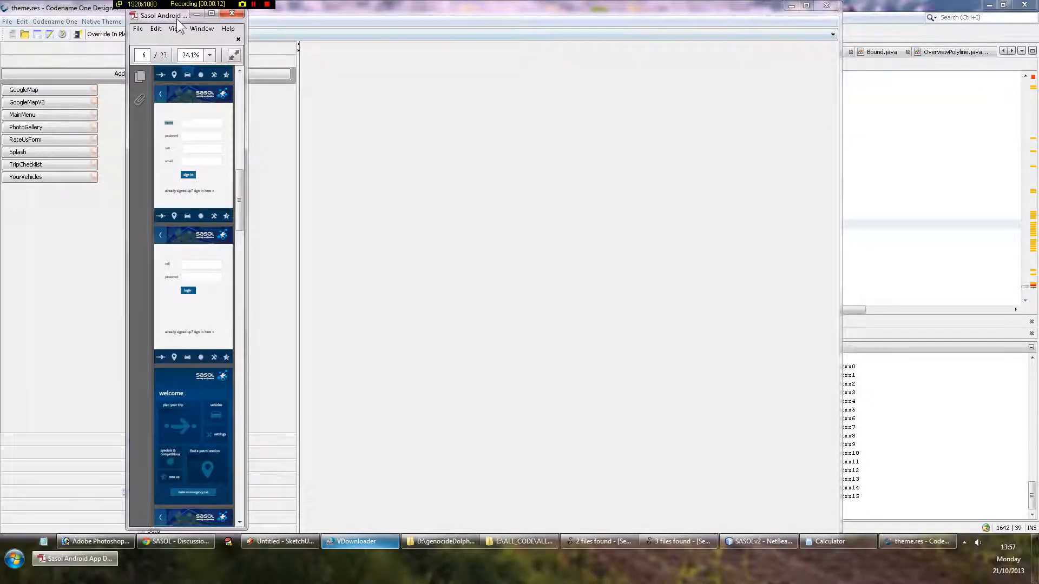
click(233, 14)
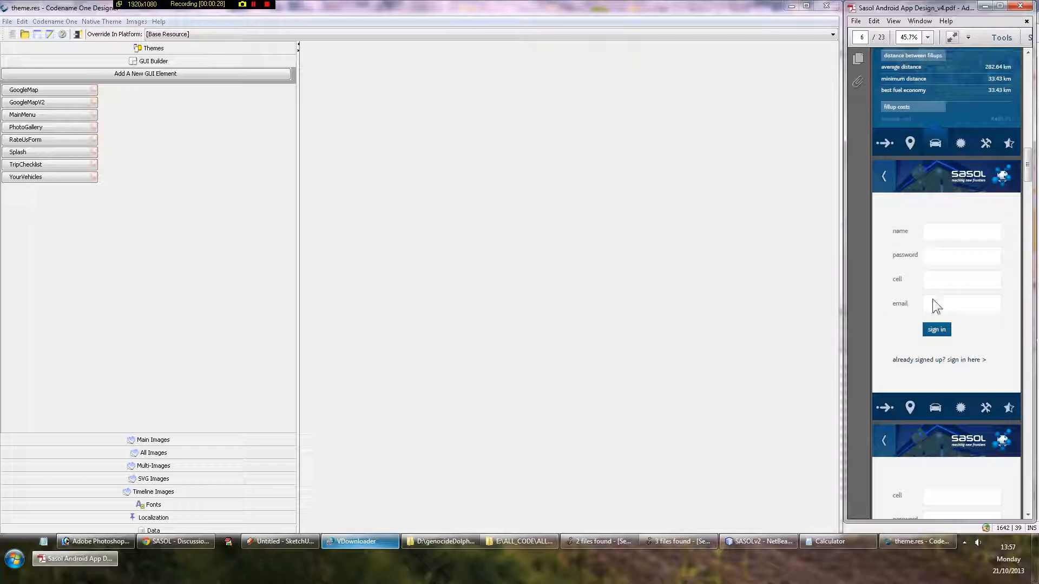
mouse_move(962, 338)
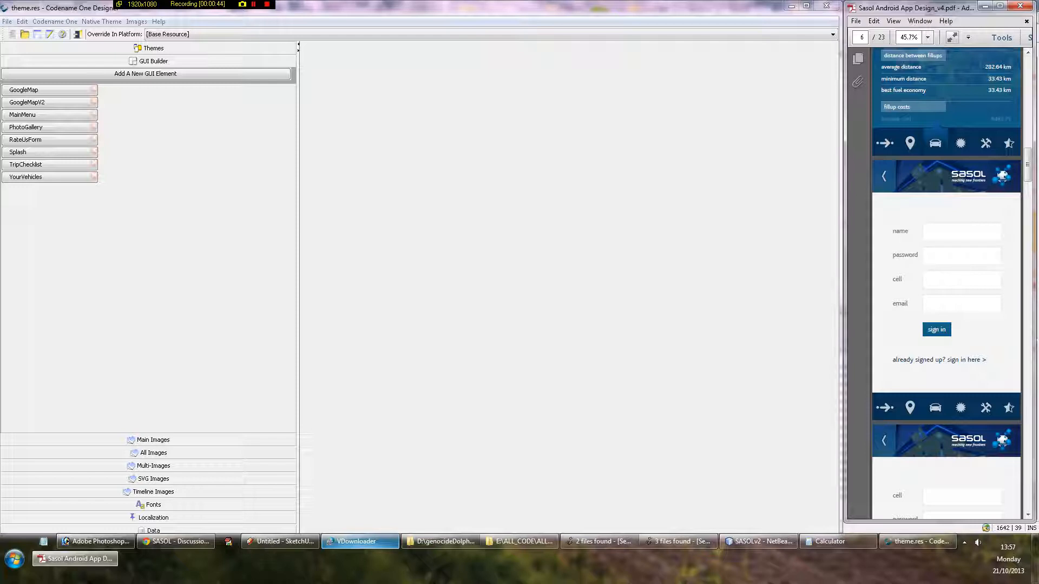
mouse_move(303, 277)
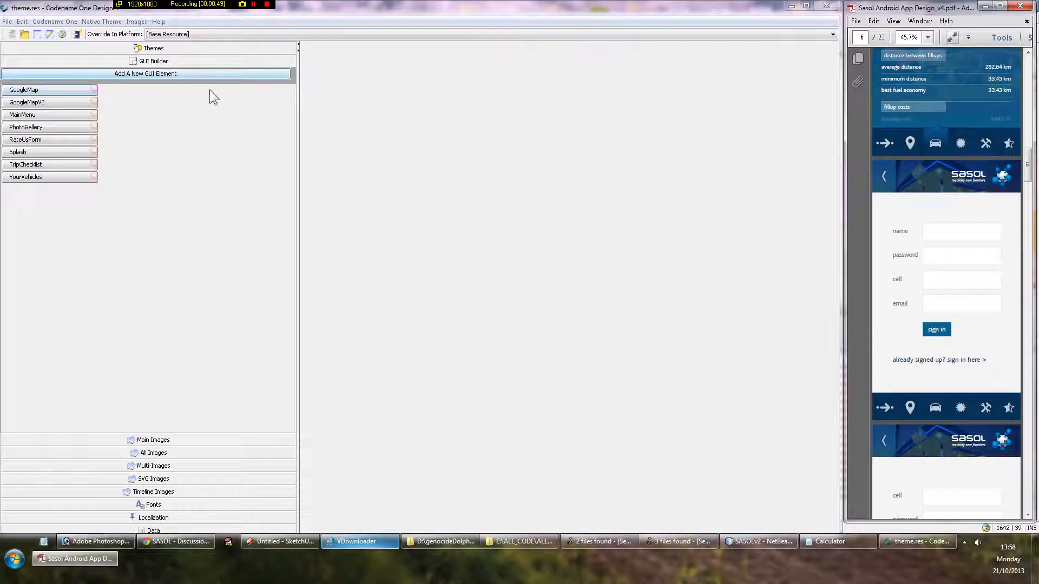
Create a new GUI form named LoginForm from the BlankForm template
click(145, 74)
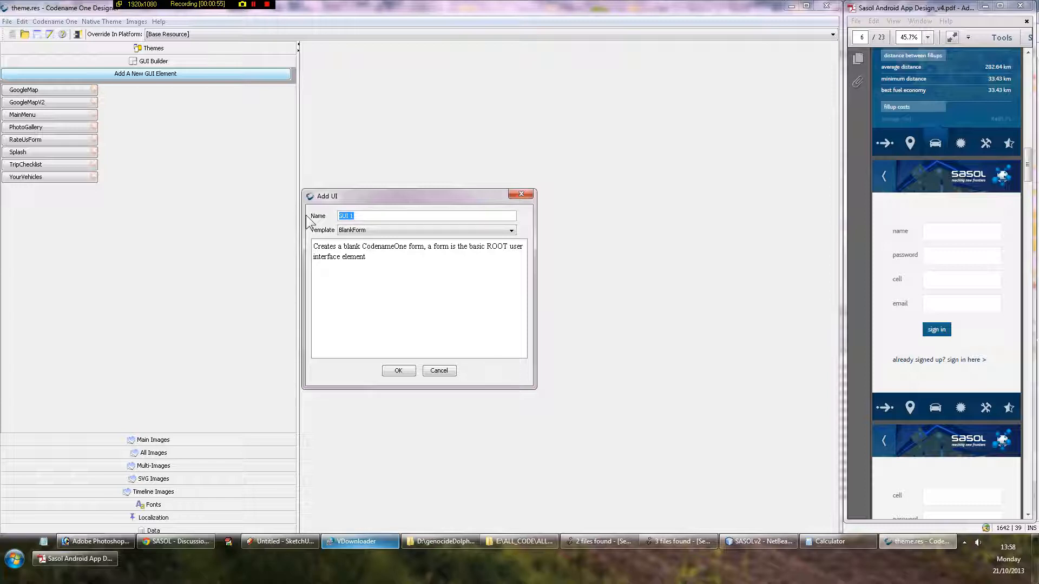
text(LoginF)
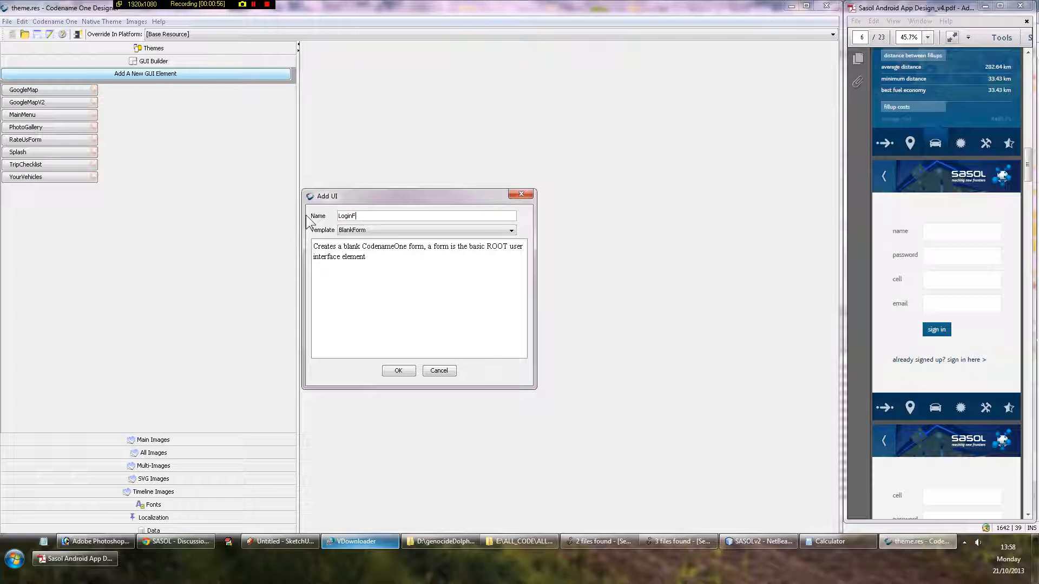
text(orm)
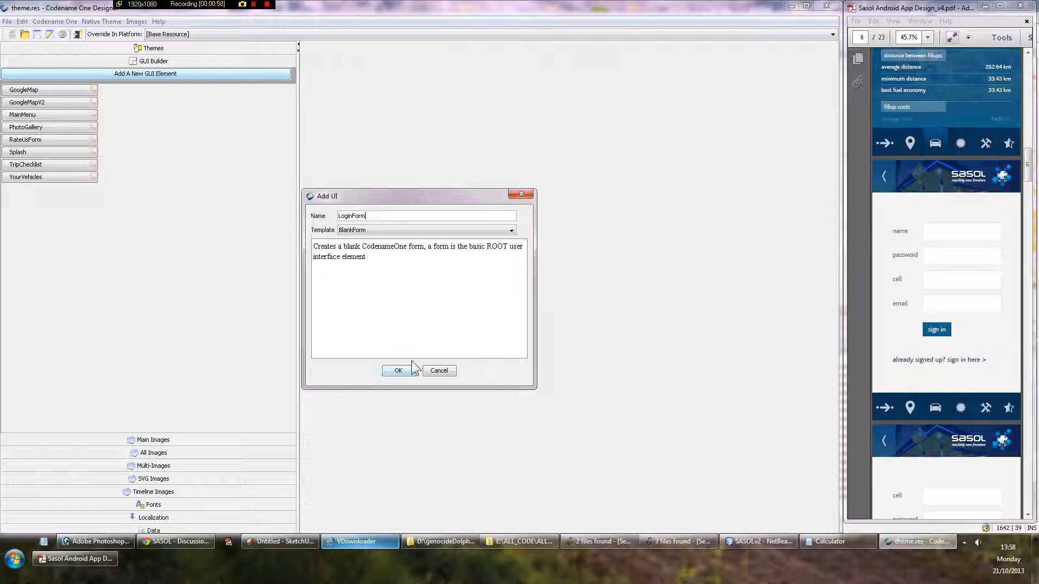
click(397, 370)
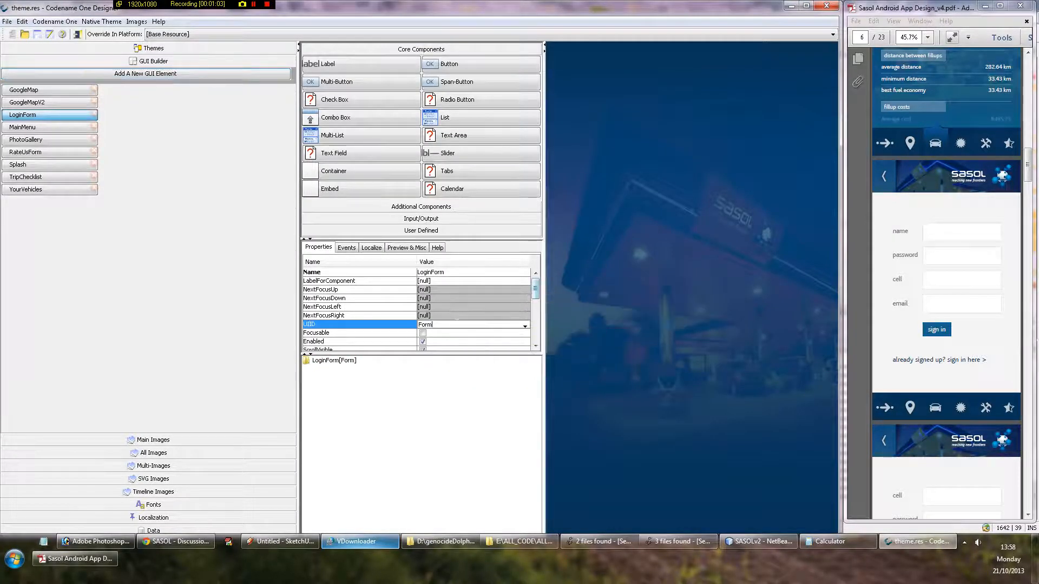
Change the form's UIID from Form to FormLogin and select the LoginForm root
click(474, 325)
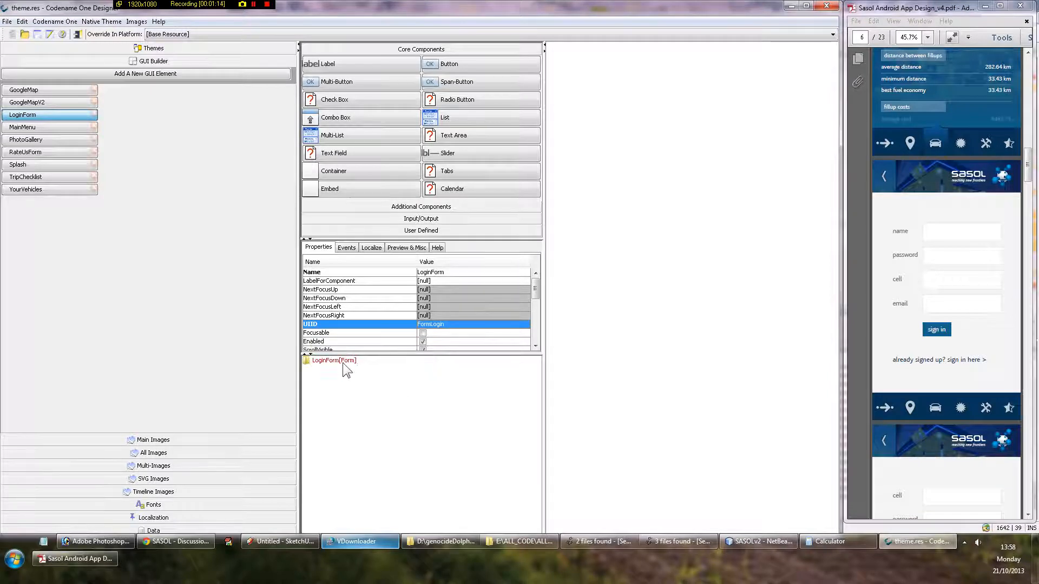
click(333, 361)
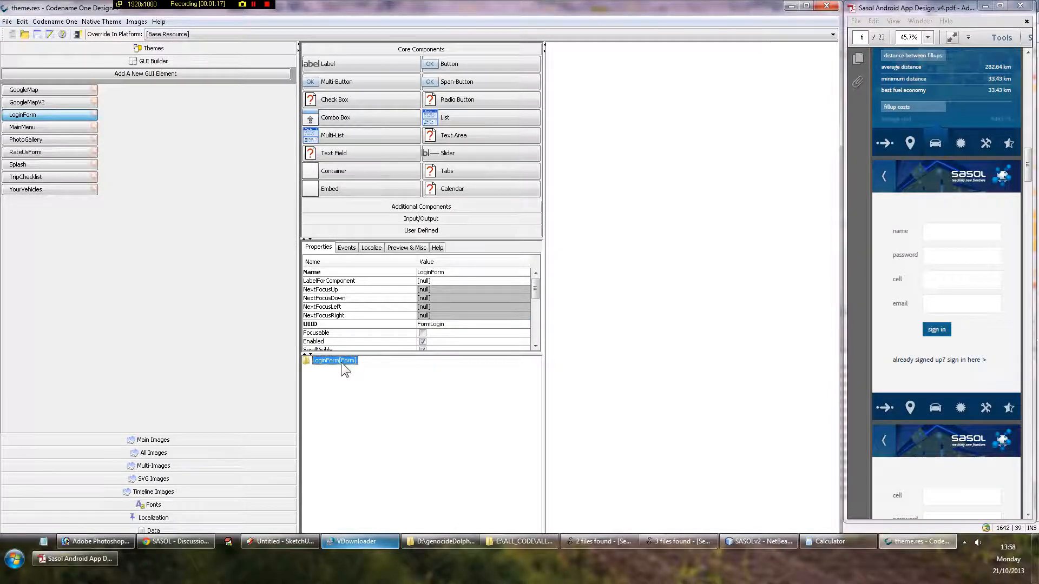
right_click(334, 360)
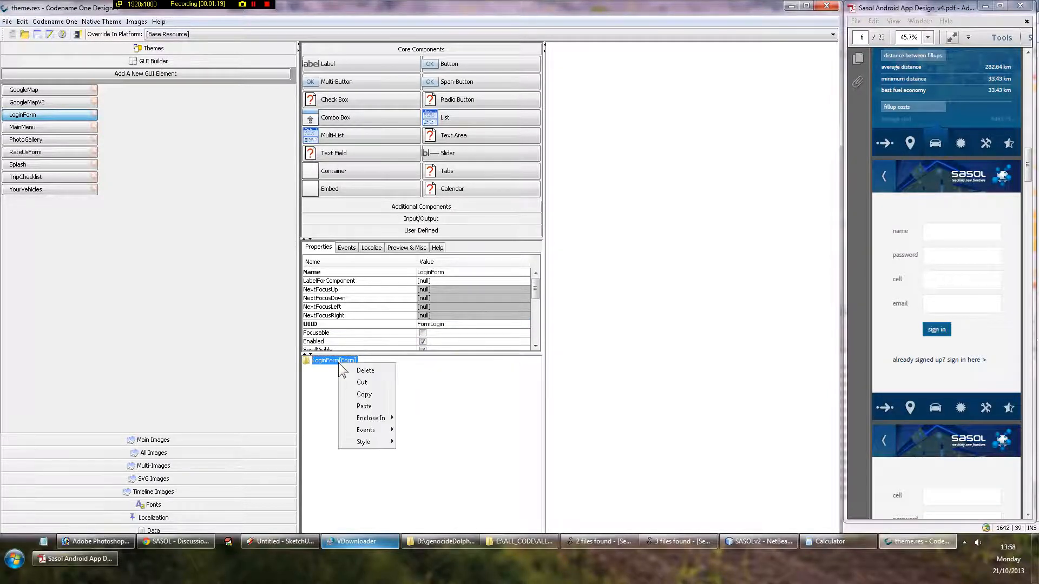
click(314, 373)
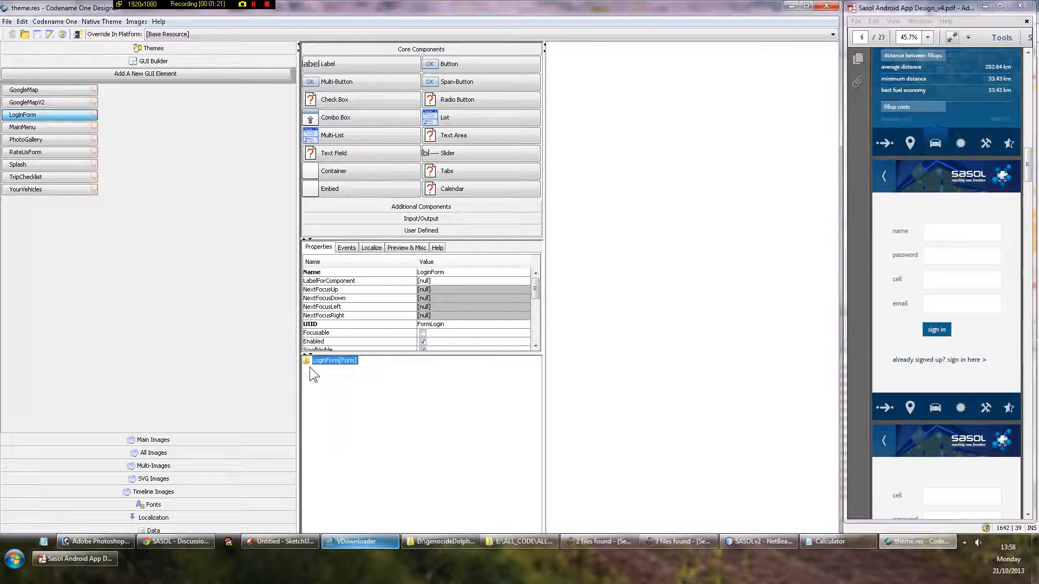
mouse_move(333, 170)
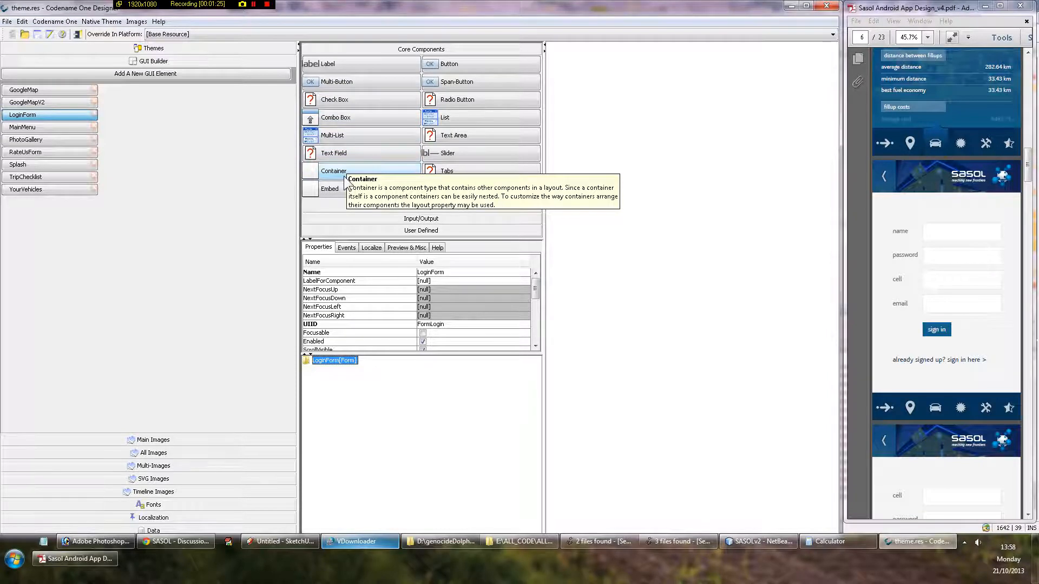
Add a container with a nested Container1 and bring up its layout editor on Table Layout
click(334, 171)
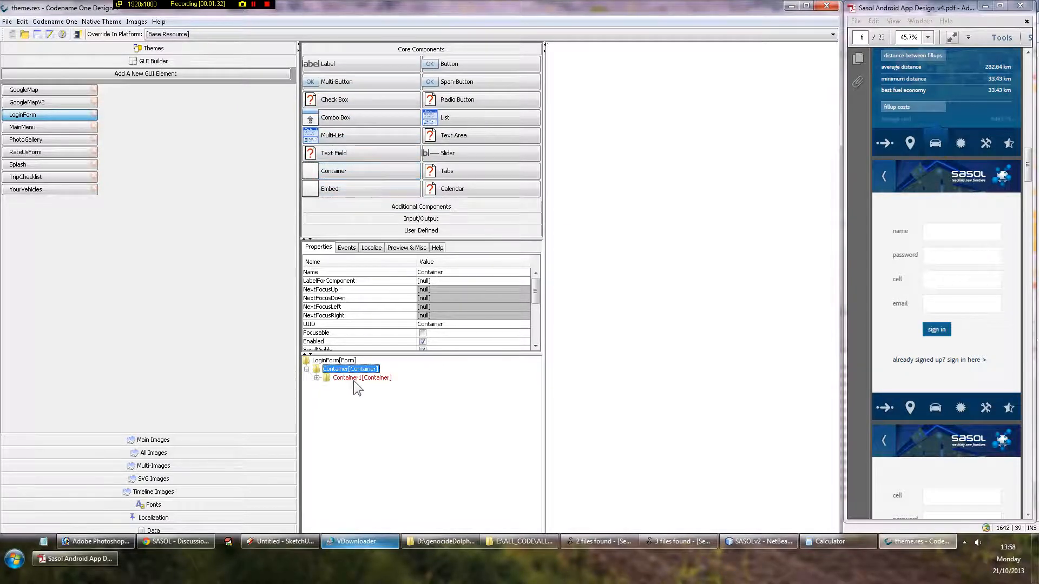
click(361, 378)
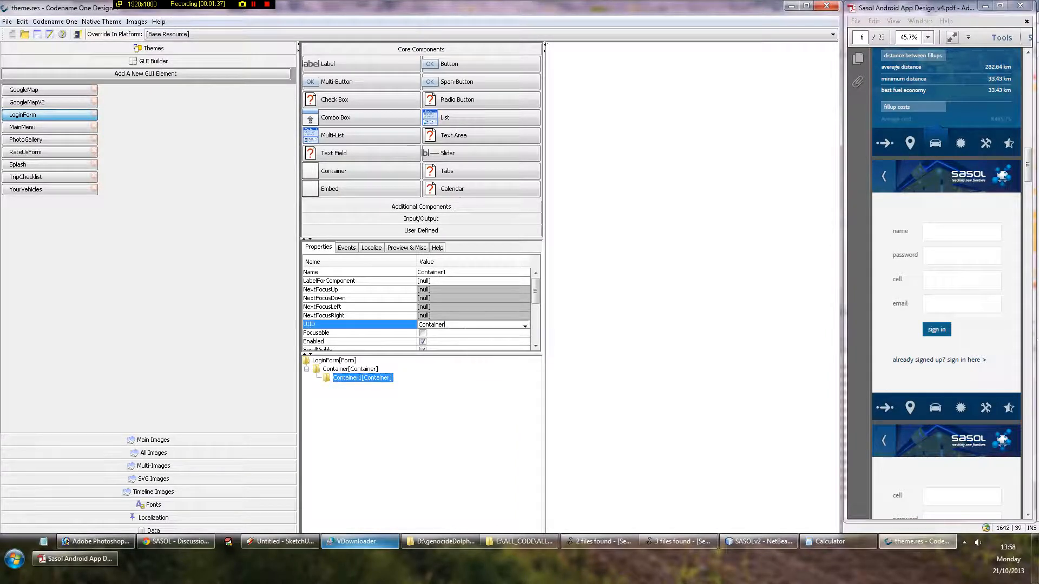
text(dfkjhdkjf)
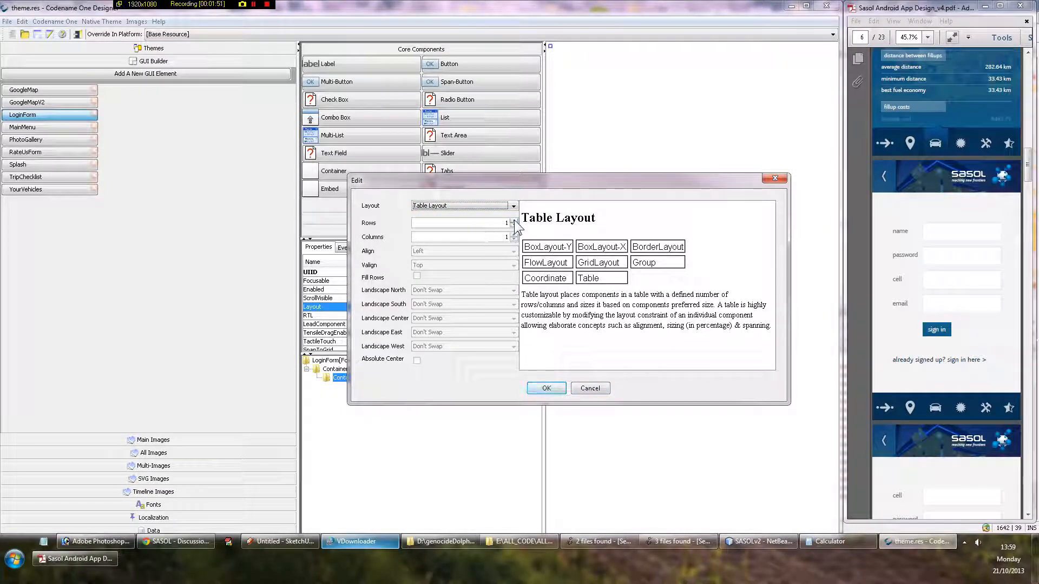
Give Container1 a table layout of 5 rows and 2 columns
click(513, 219)
text(5)
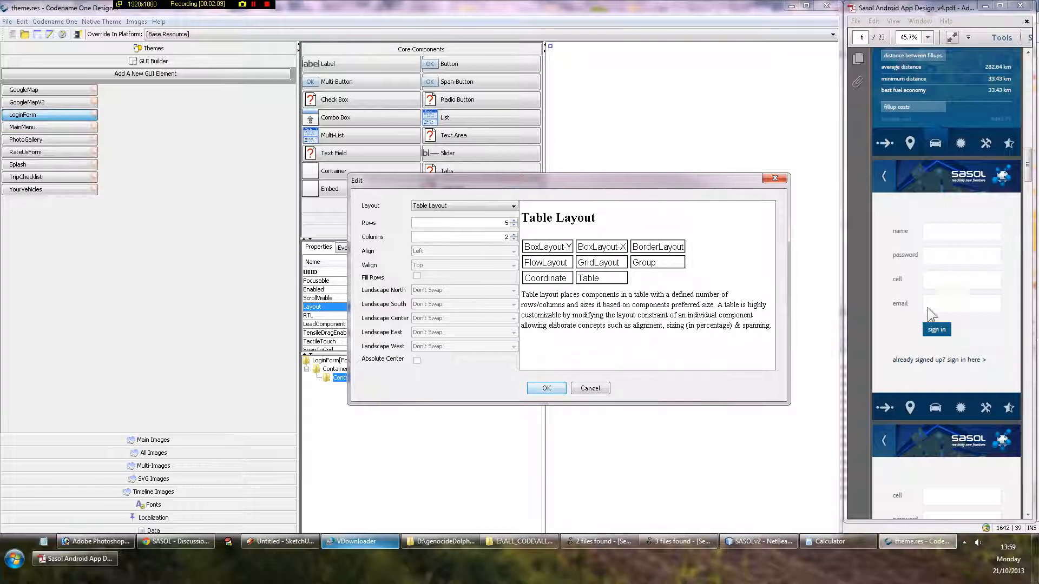
mouse_move(815, 261)
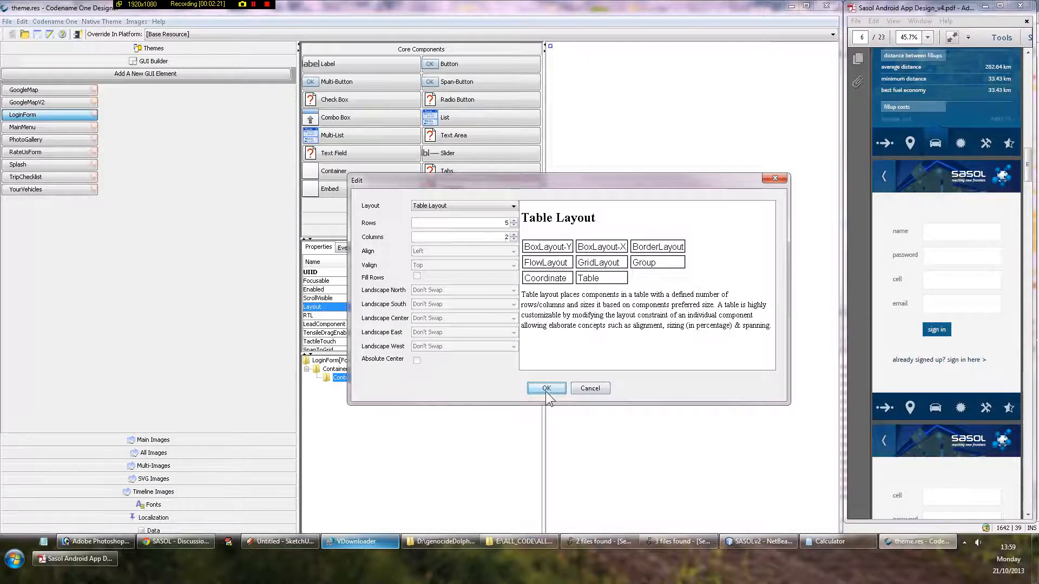
click(545, 388)
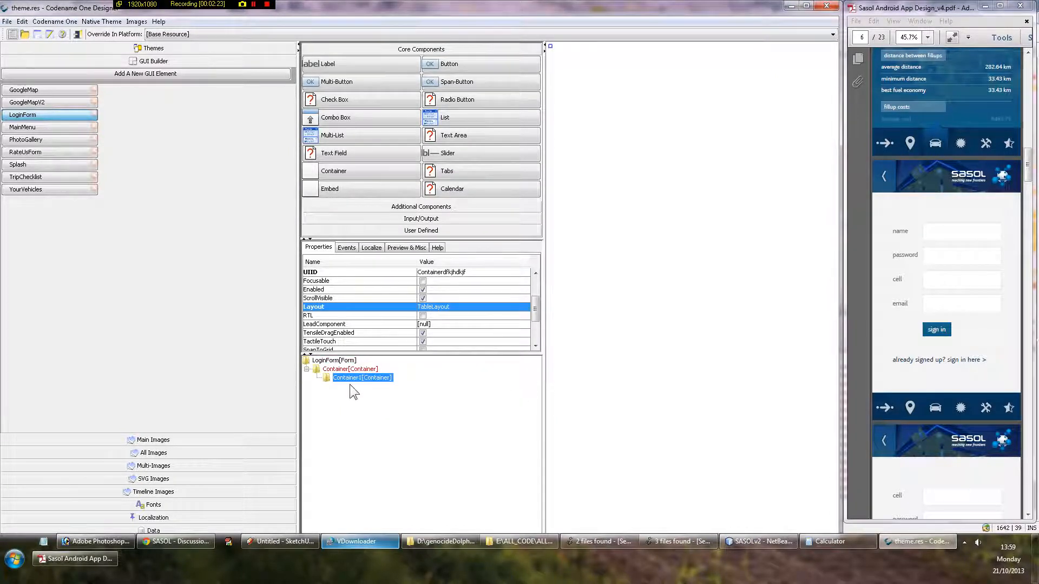
mouse_move(391, 328)
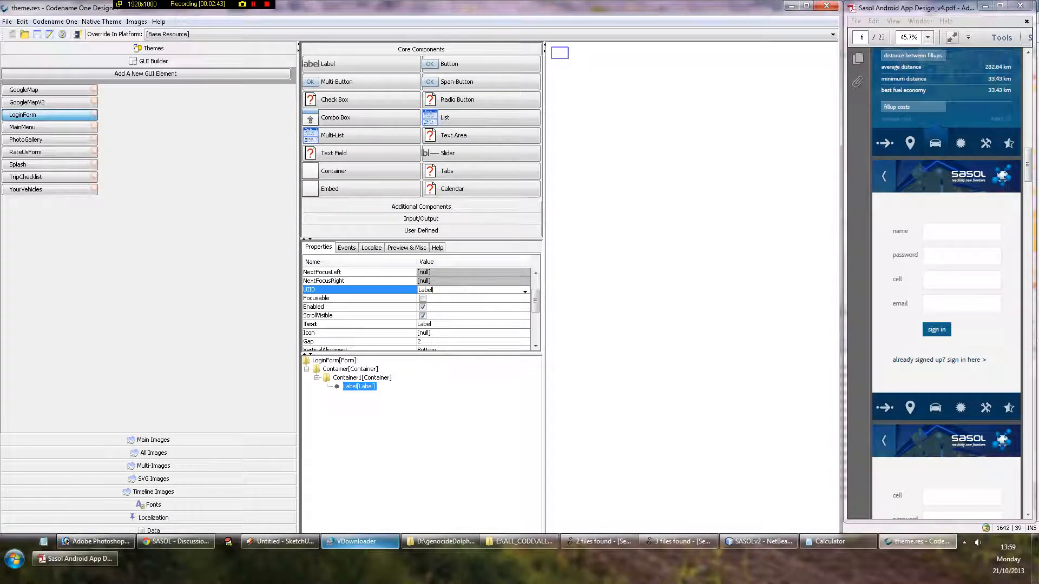
Place a Label and a TextField side by side in Container1's table
text(xxxzzzzz)
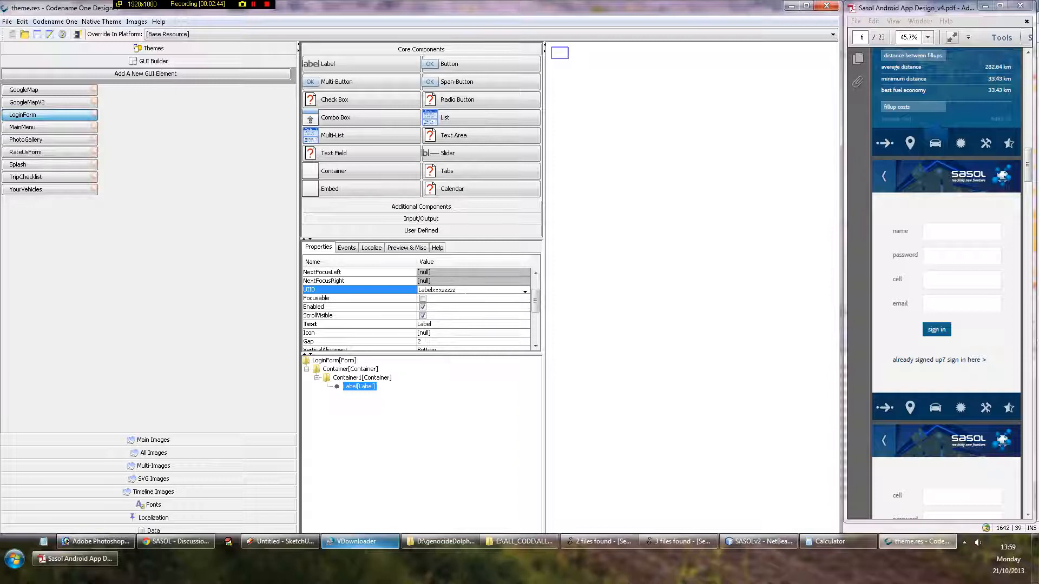
click(473, 290)
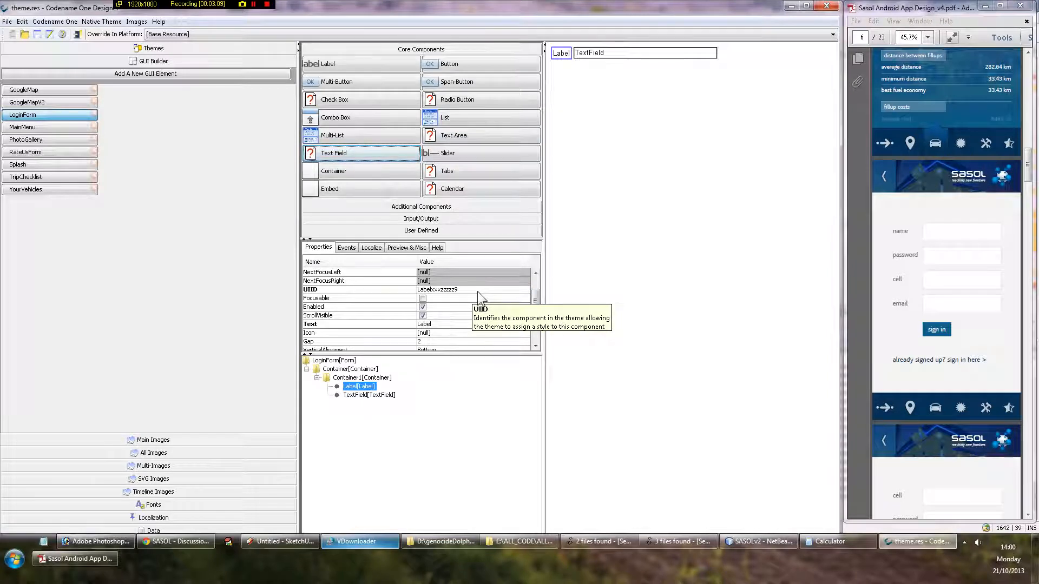
mouse_move(493, 299)
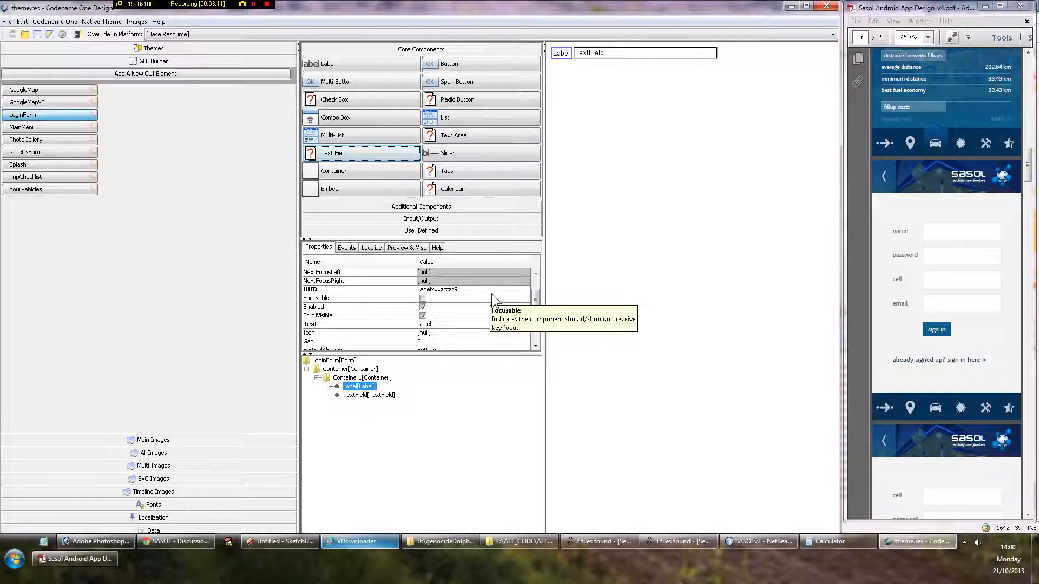
scroll(down, 3)
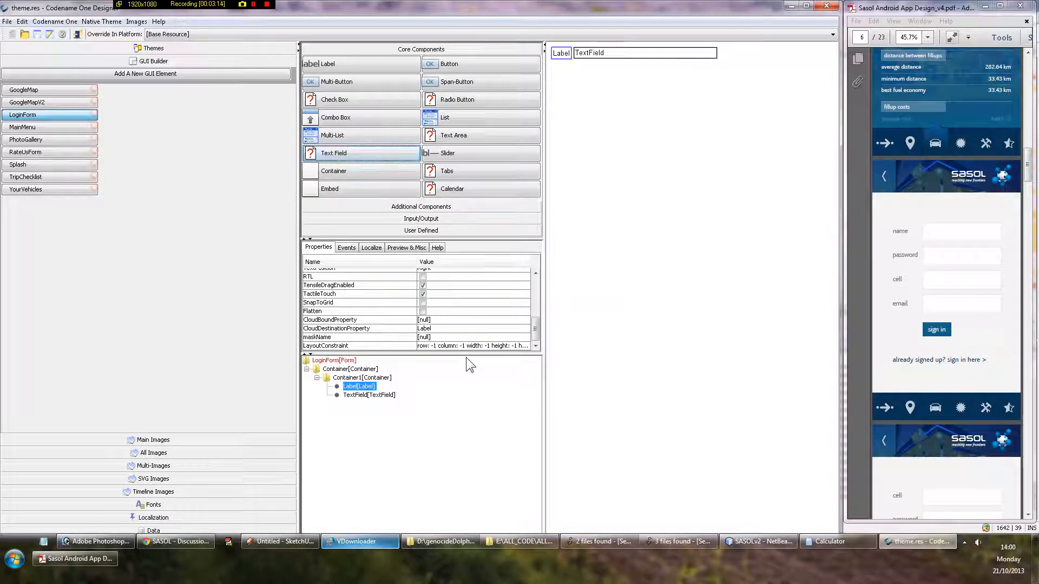
Set the label to read 'name' at 30% cell width and clear the TextField's default text
click(474, 345)
text(30)
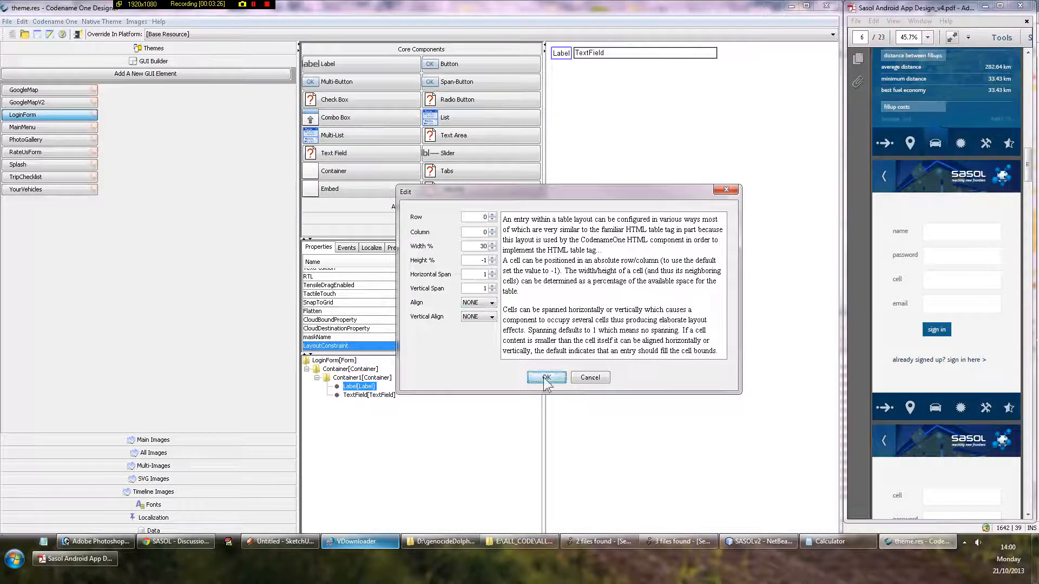
click(546, 377)
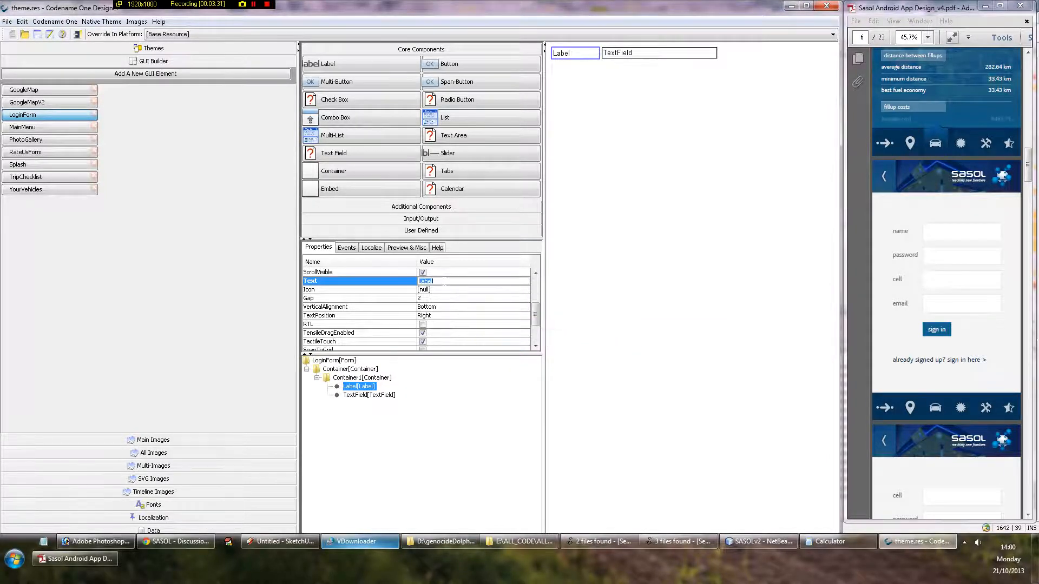
text(name!)
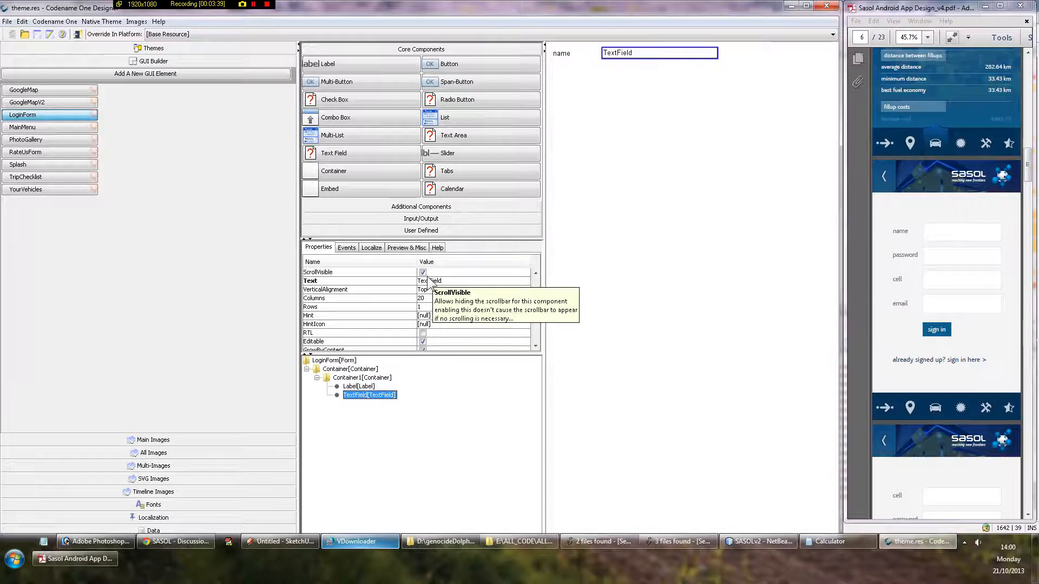
click(312, 281)
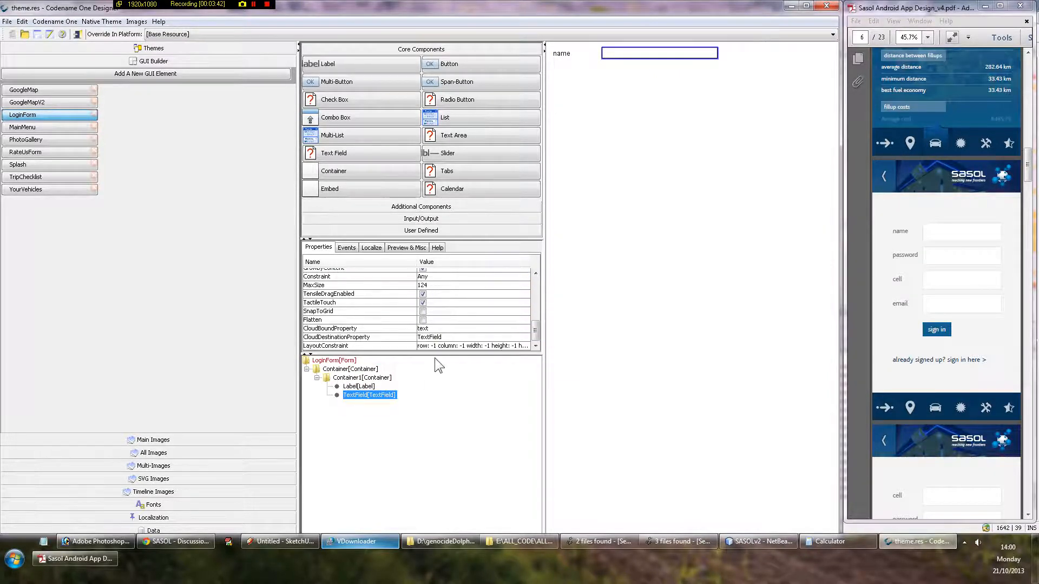
Set the TextField's table cell constraint to 70% width
click(474, 345)
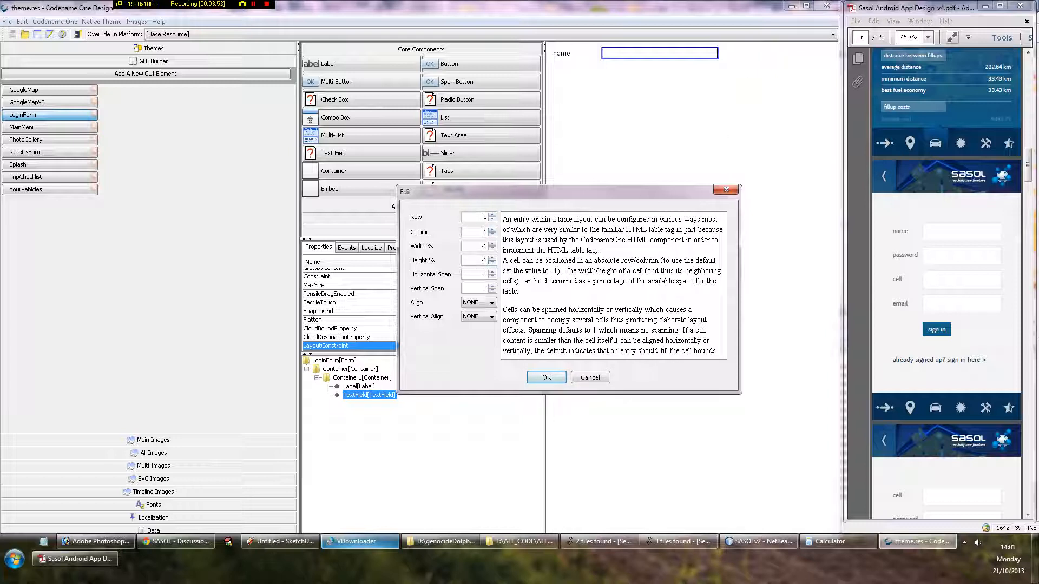
text(70)
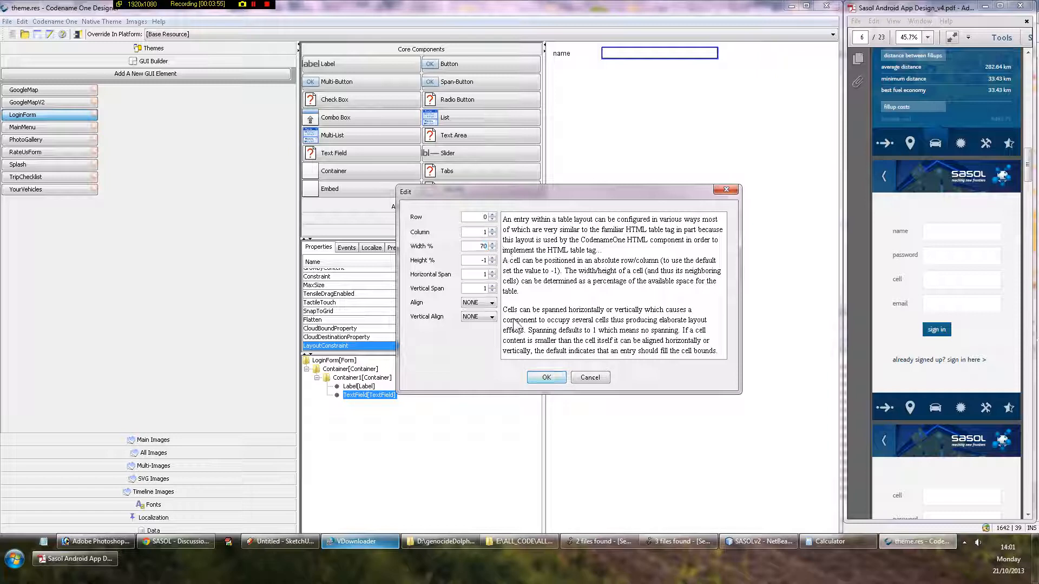
click(545, 376)
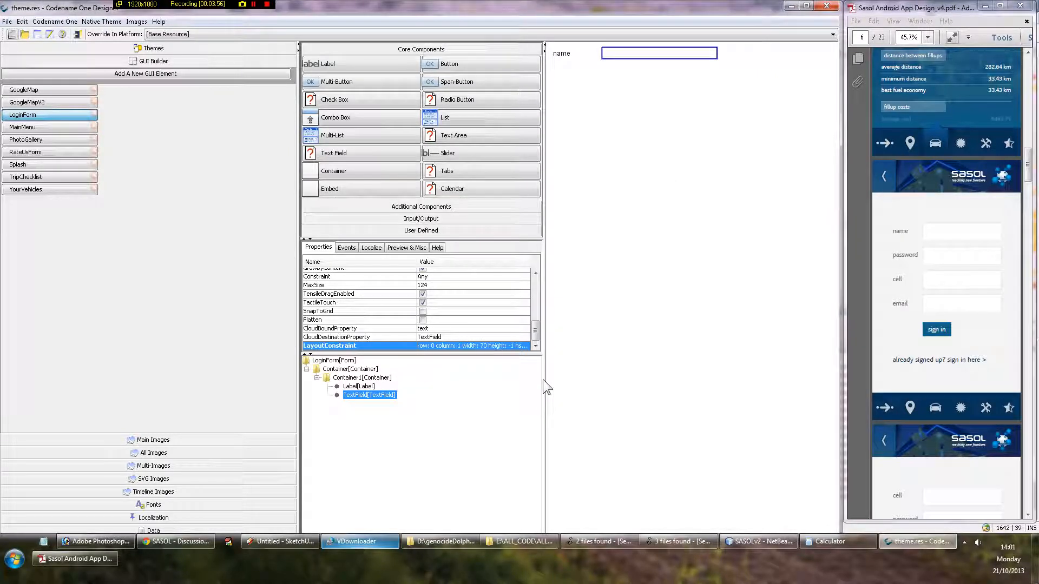
mouse_move(661, 228)
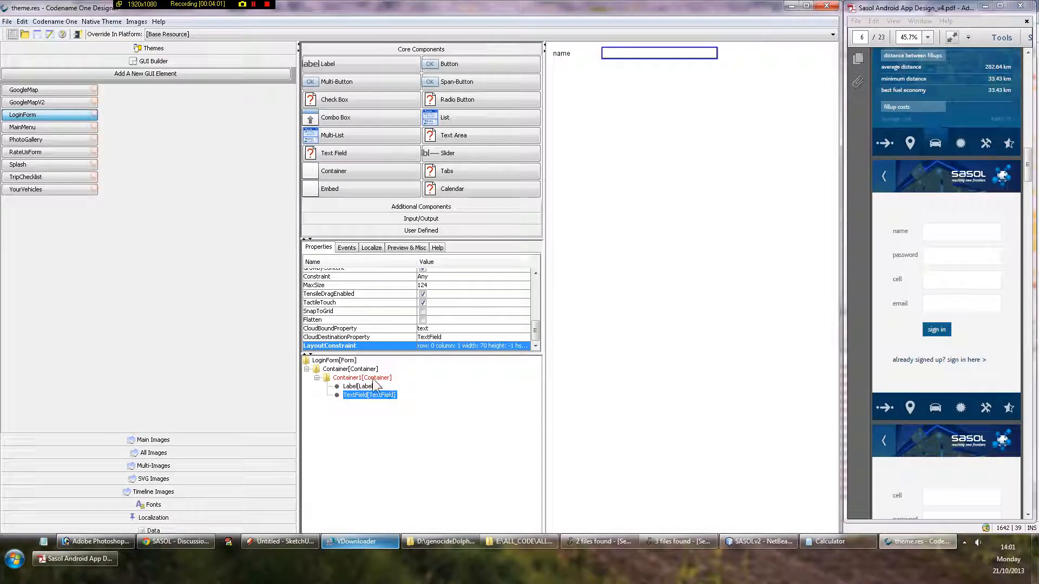
Switch the outer container to Border Layout
click(349, 369)
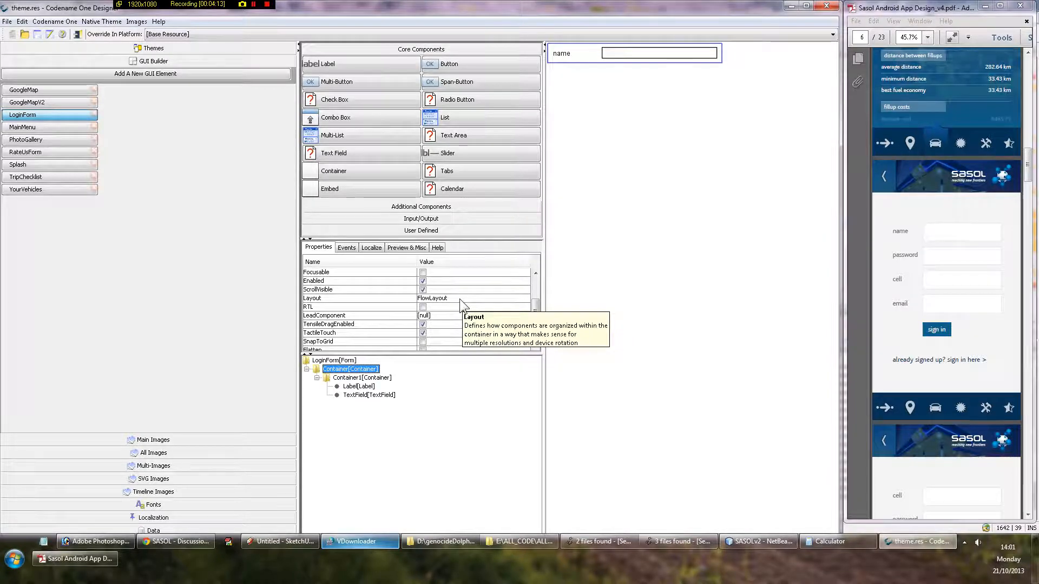
click(464, 298)
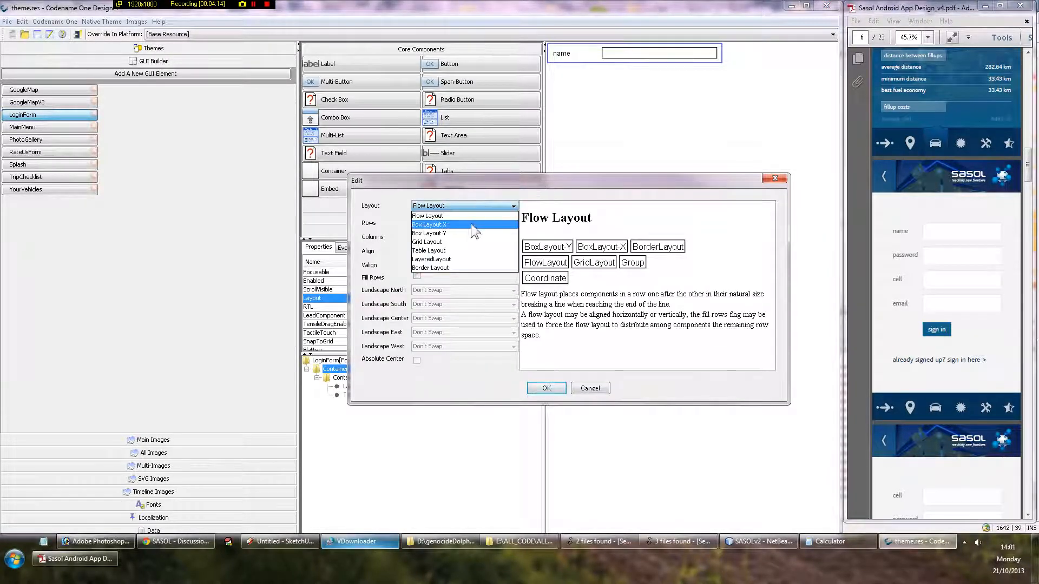
click(430, 269)
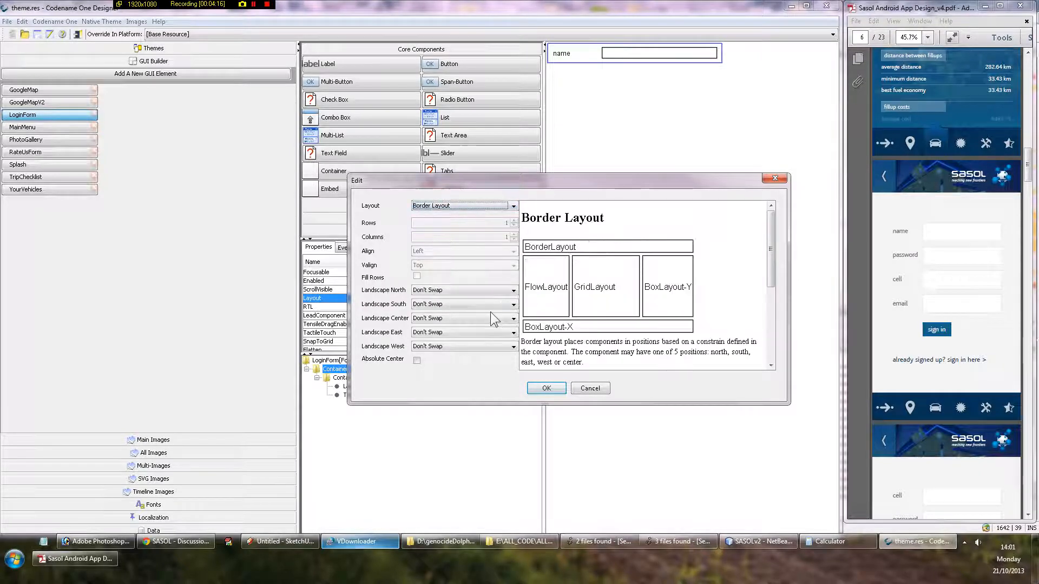
click(545, 388)
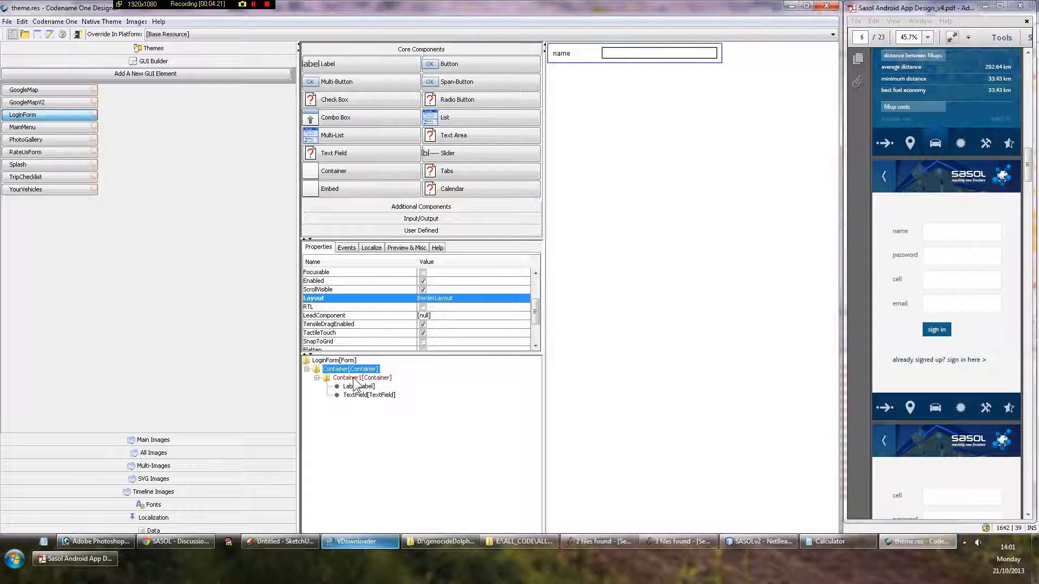
Constrain the inner table container to the Center region
click(363, 377)
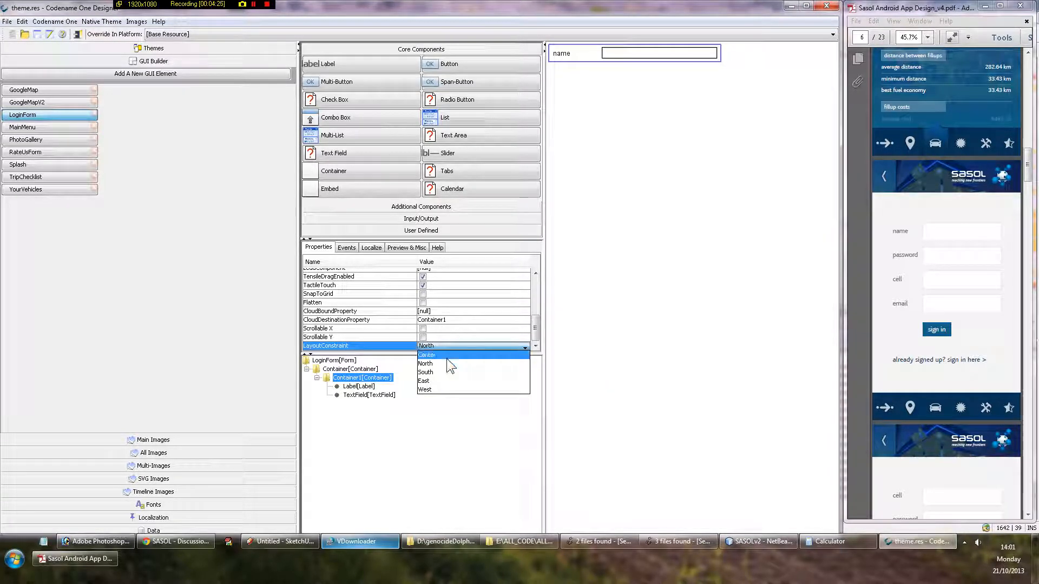
click(426, 355)
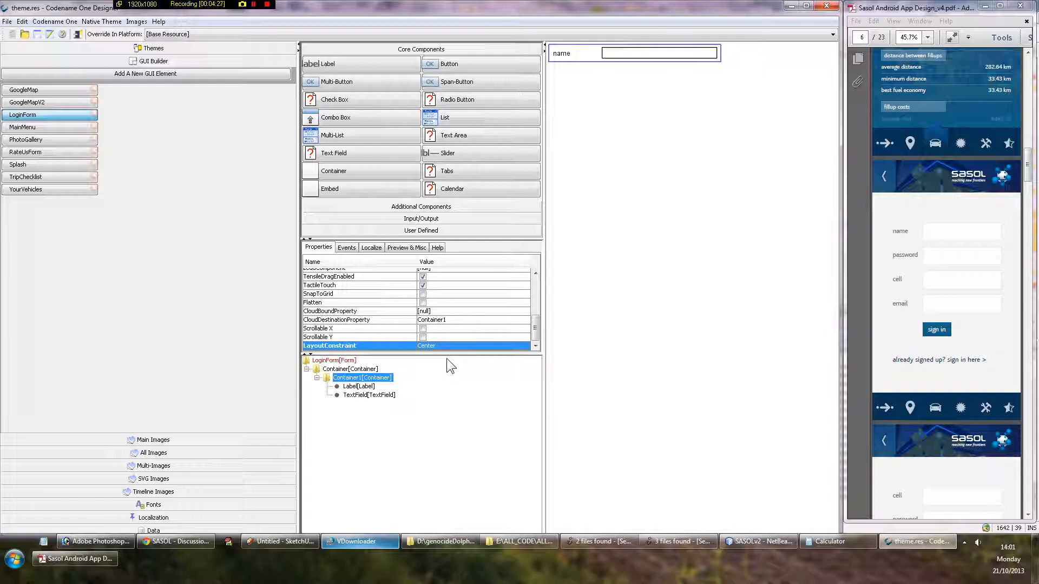
mouse_move(440, 350)
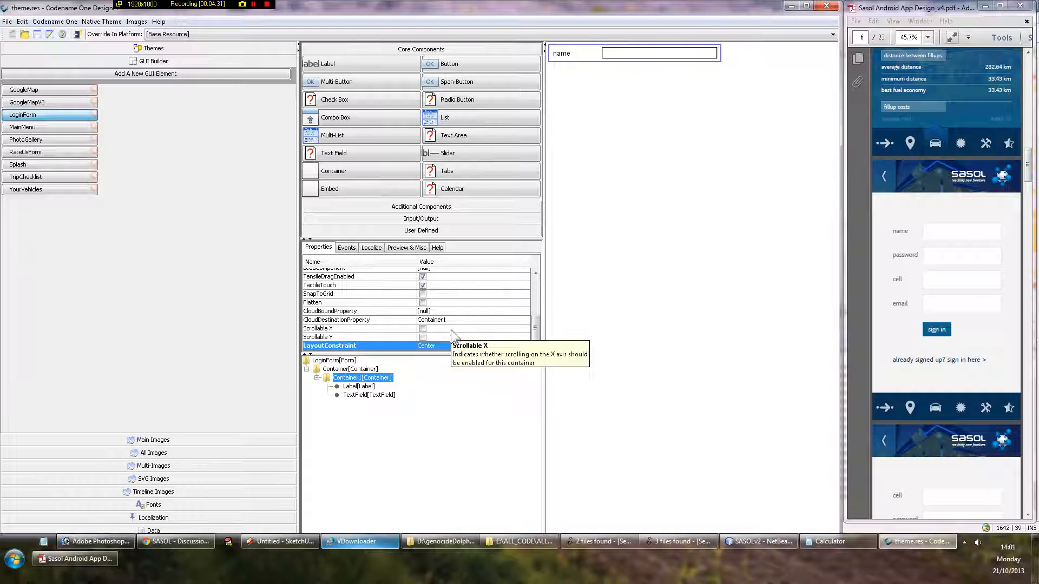
click(350, 369)
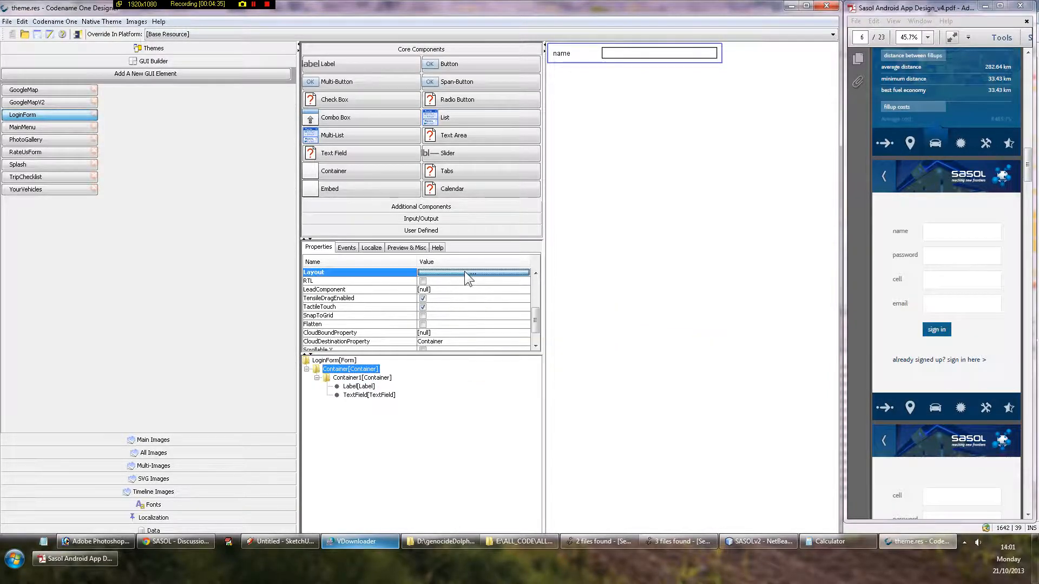
Change the outer container to a Flow Layout with Align and Valign both Center
click(474, 271)
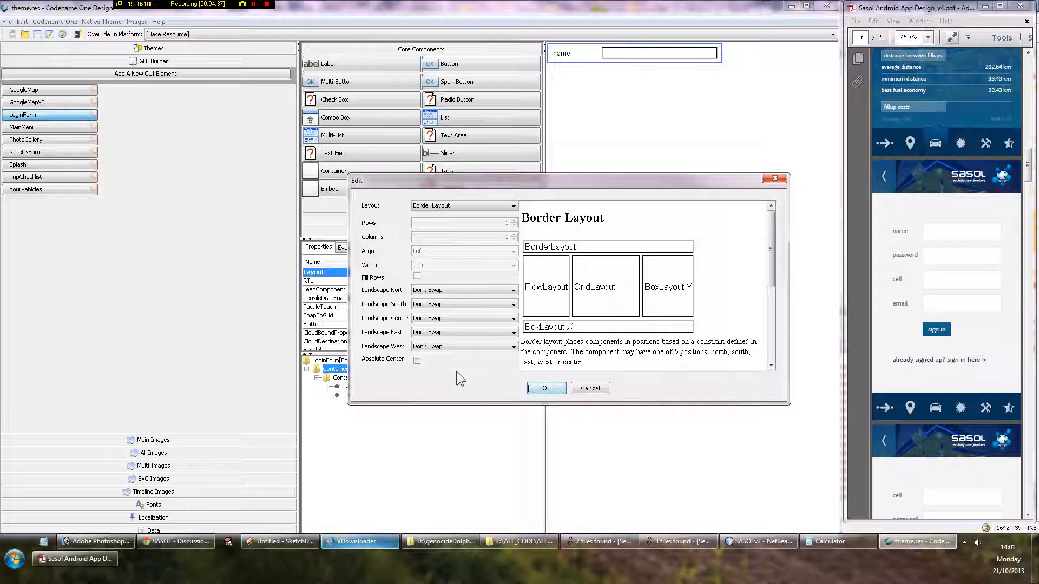
click(545, 387)
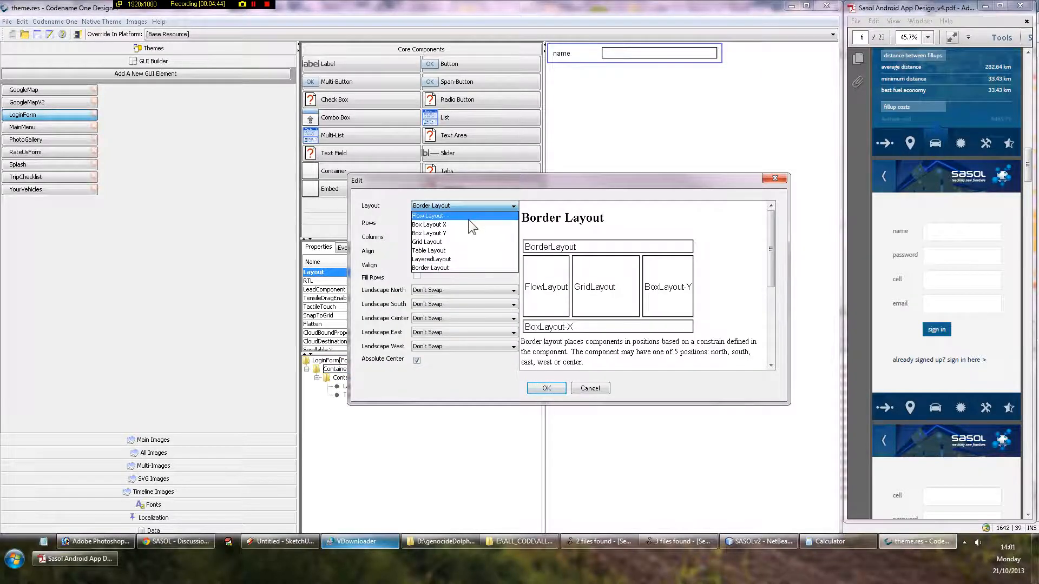
click(428, 215)
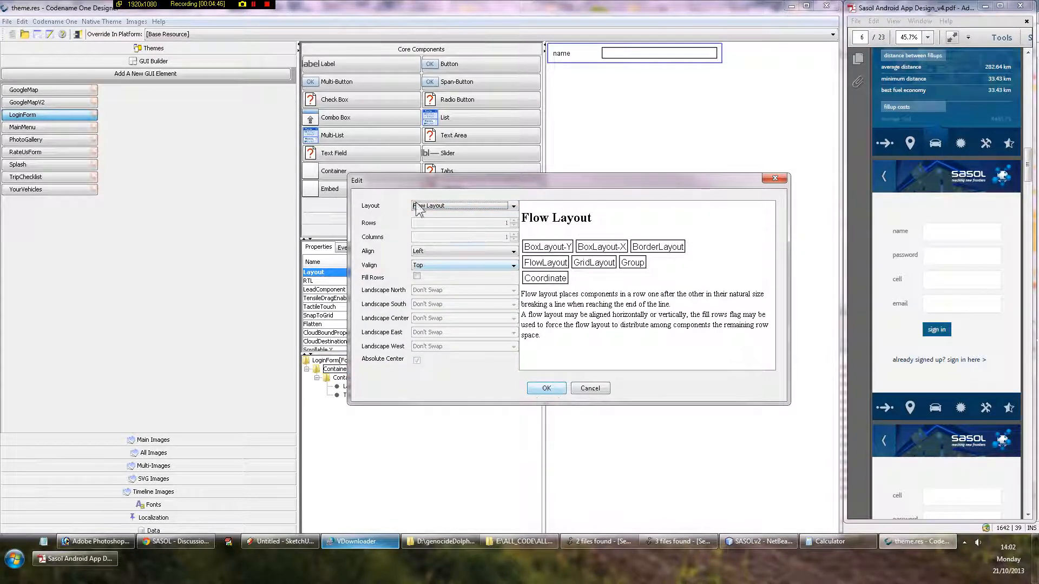
click(464, 250)
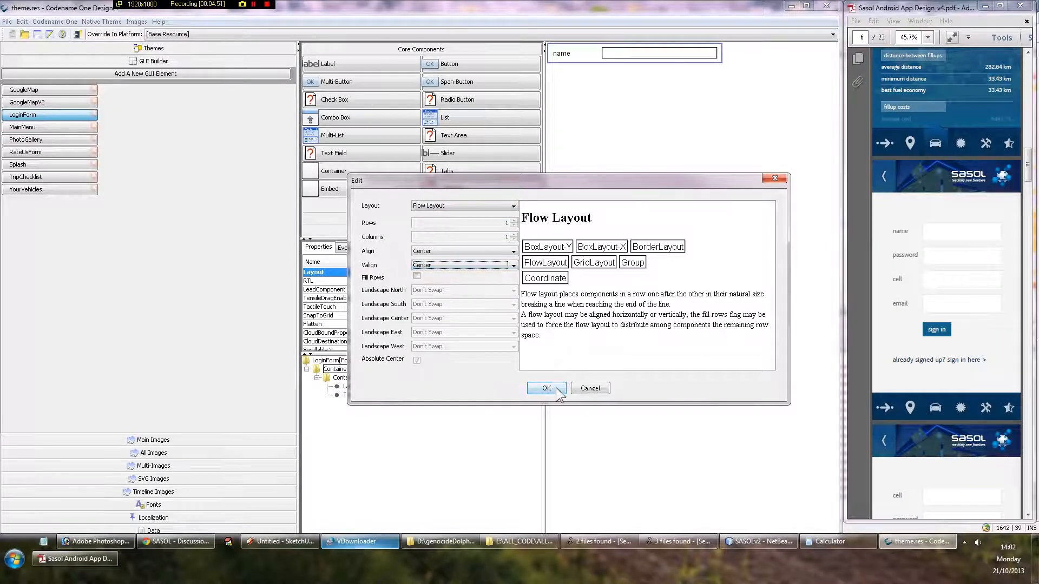
click(545, 388)
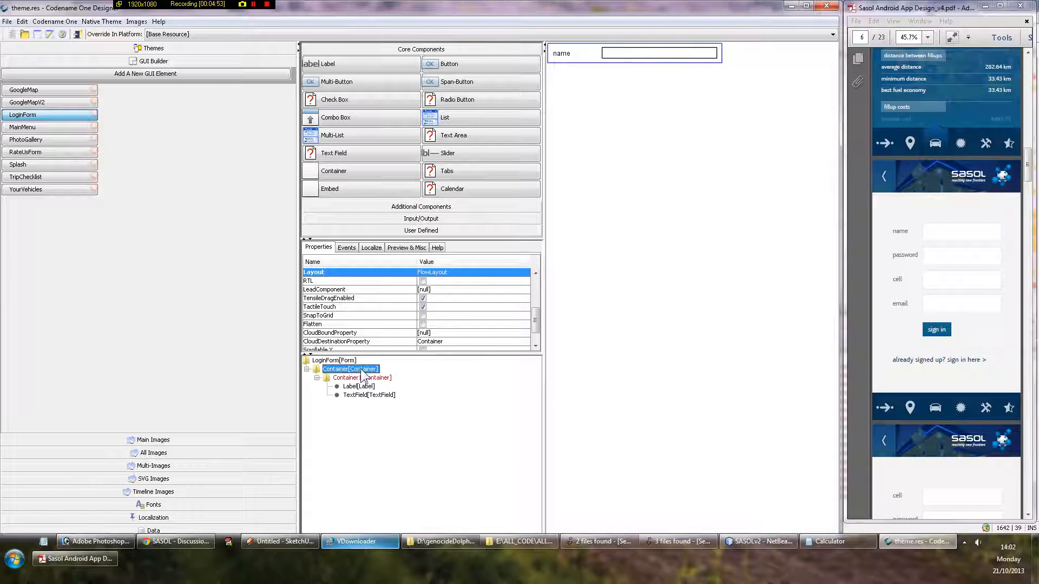
click(363, 378)
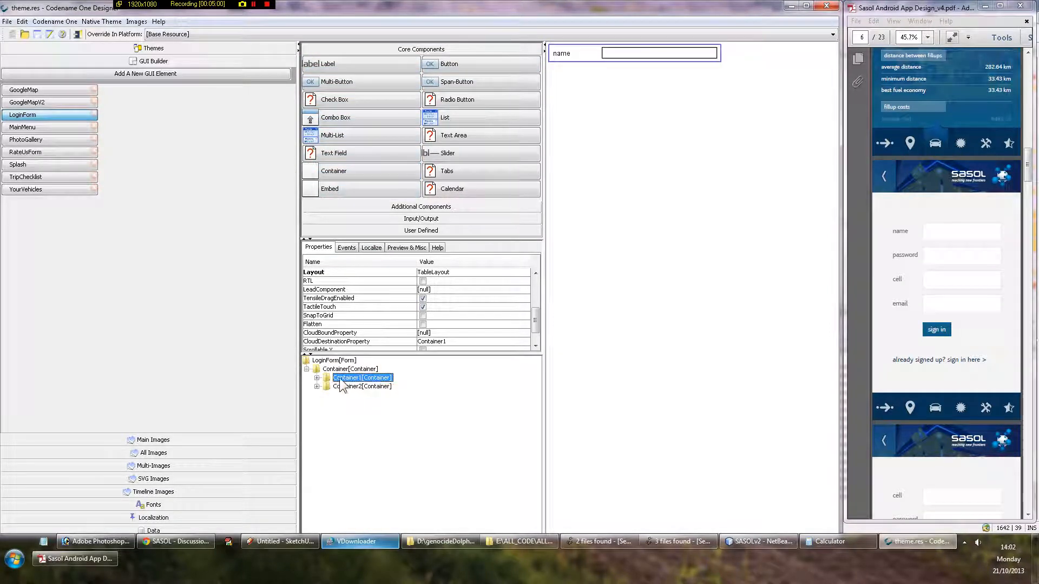
Move Container1 with the name label and field into Container2, then select Container2
click(317, 378)
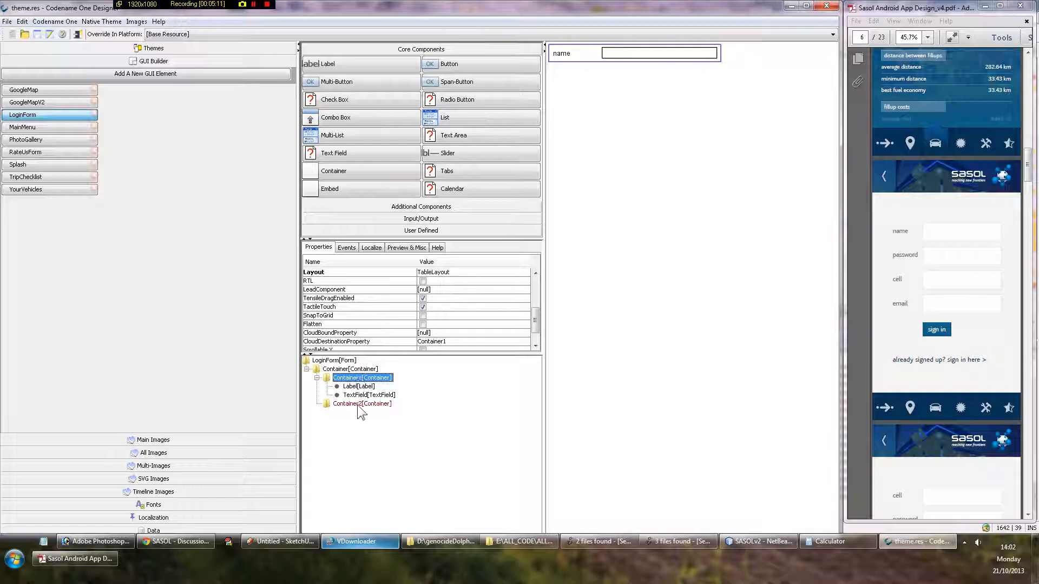
click(361, 404)
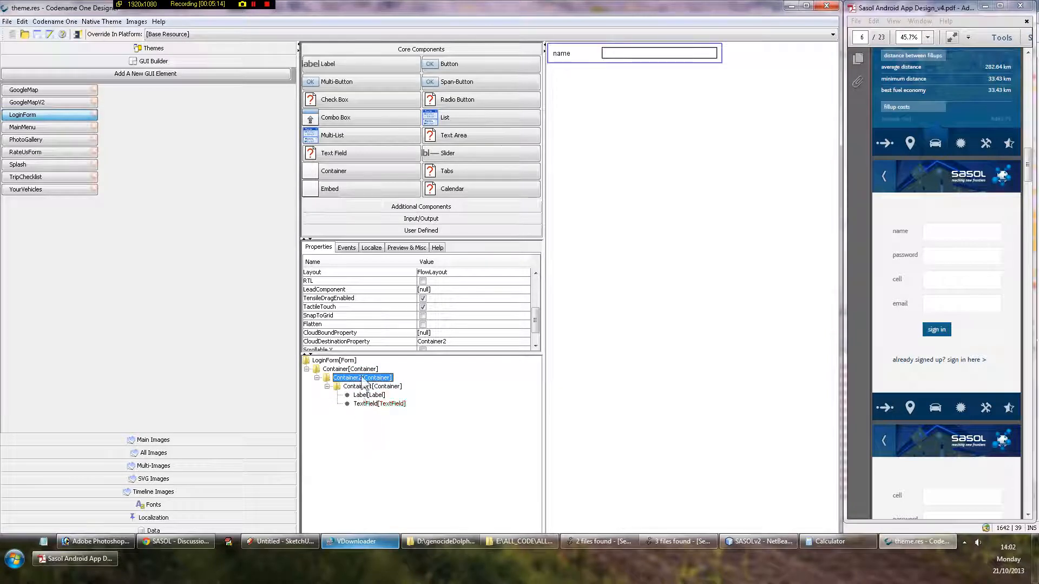
click(350, 369)
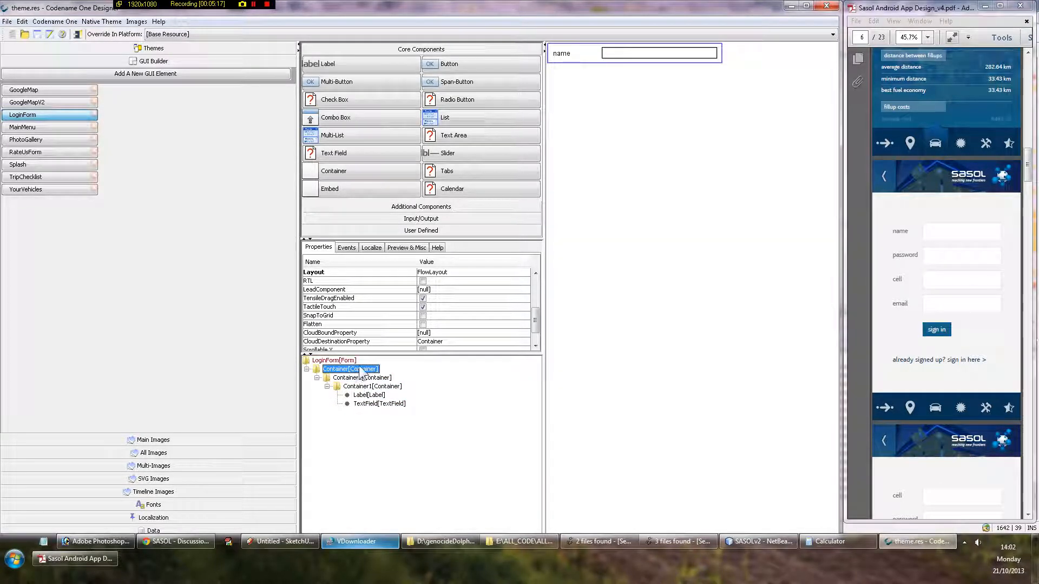
click(350, 377)
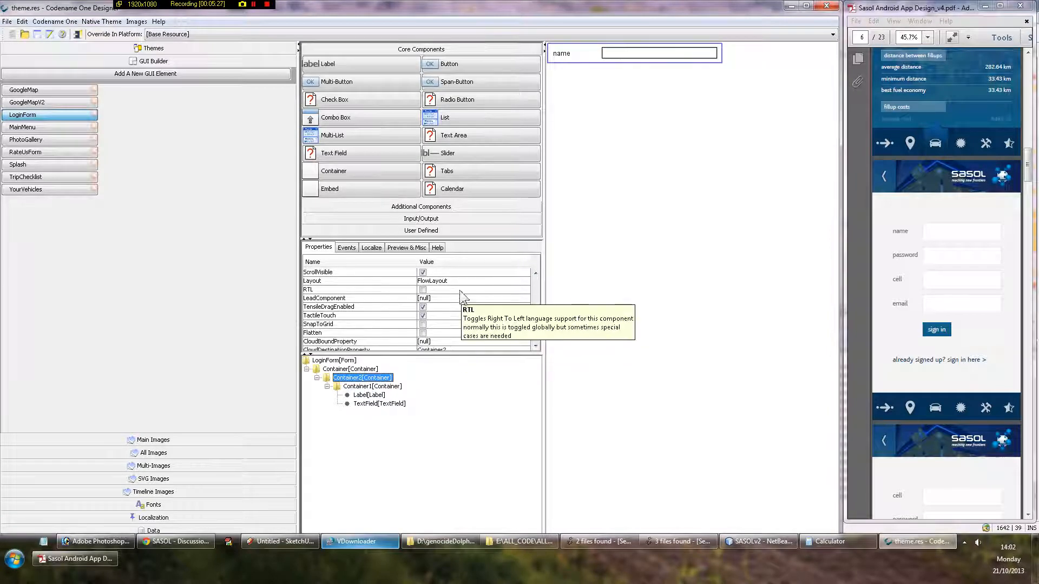
Set the outer Container's Flow Layout horizontal alignment and confirm its layout settings
click(474, 280)
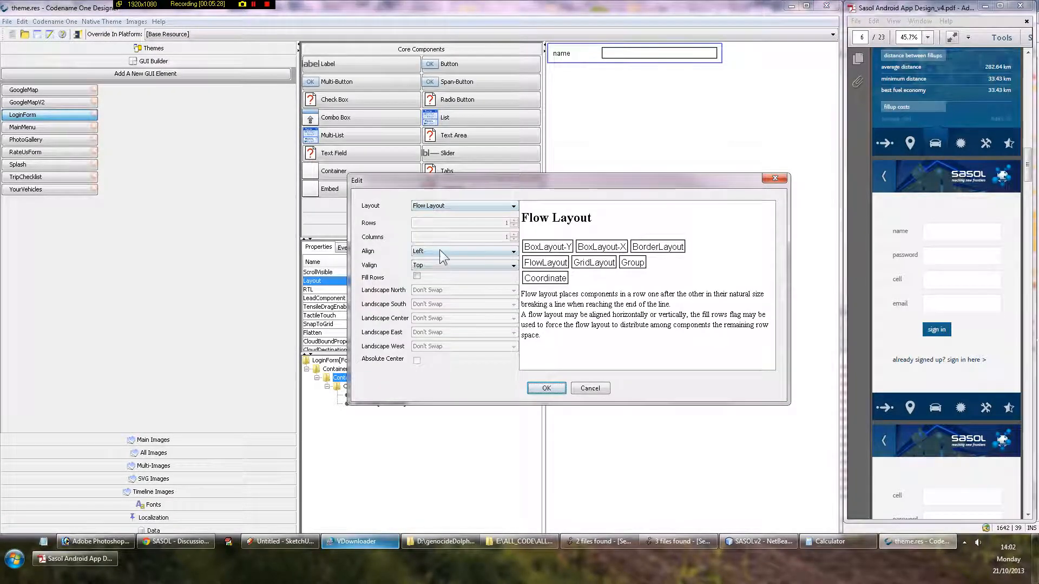
click(464, 250)
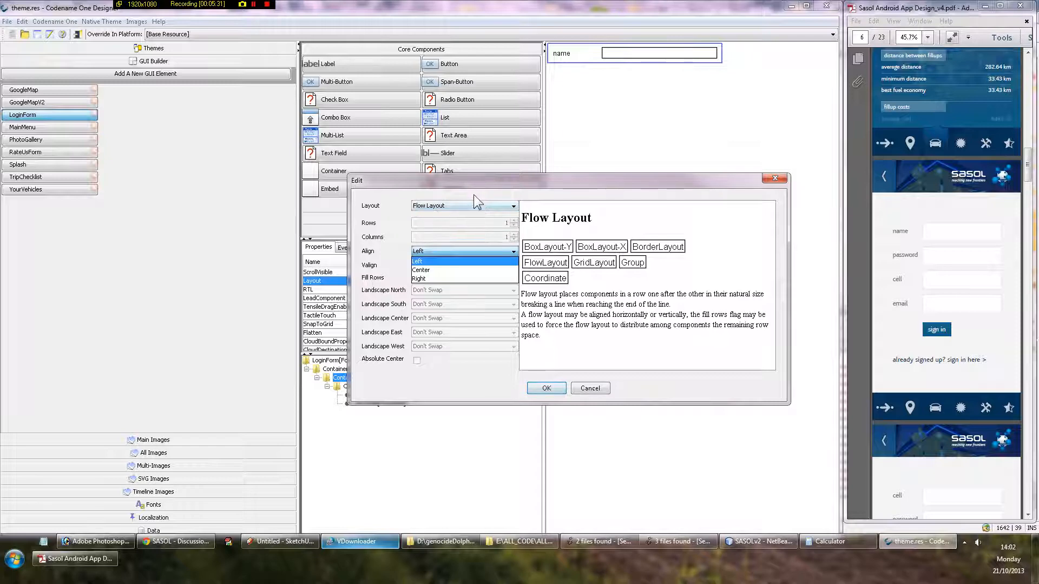
click(545, 388)
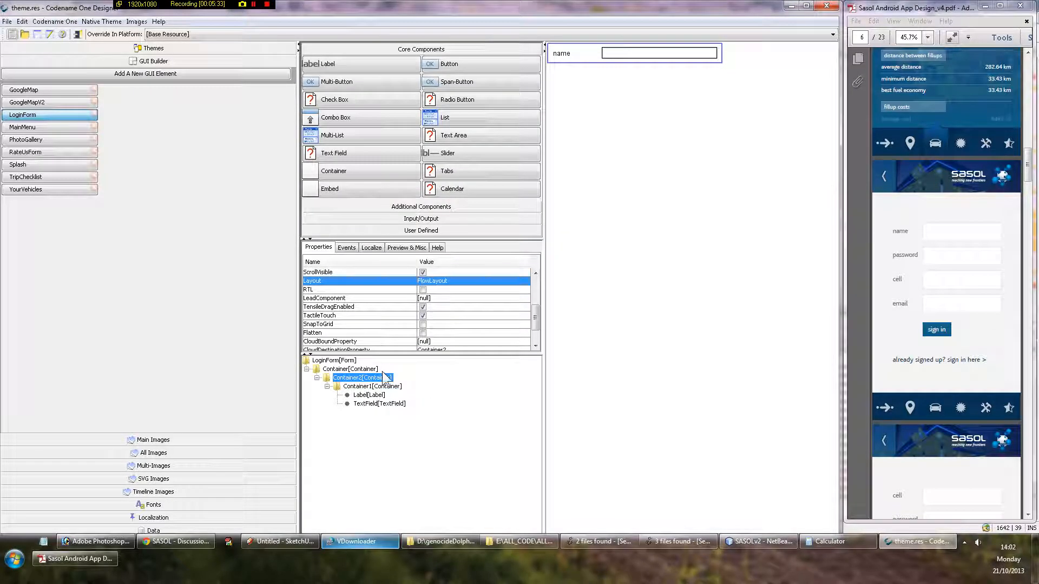
click(347, 369)
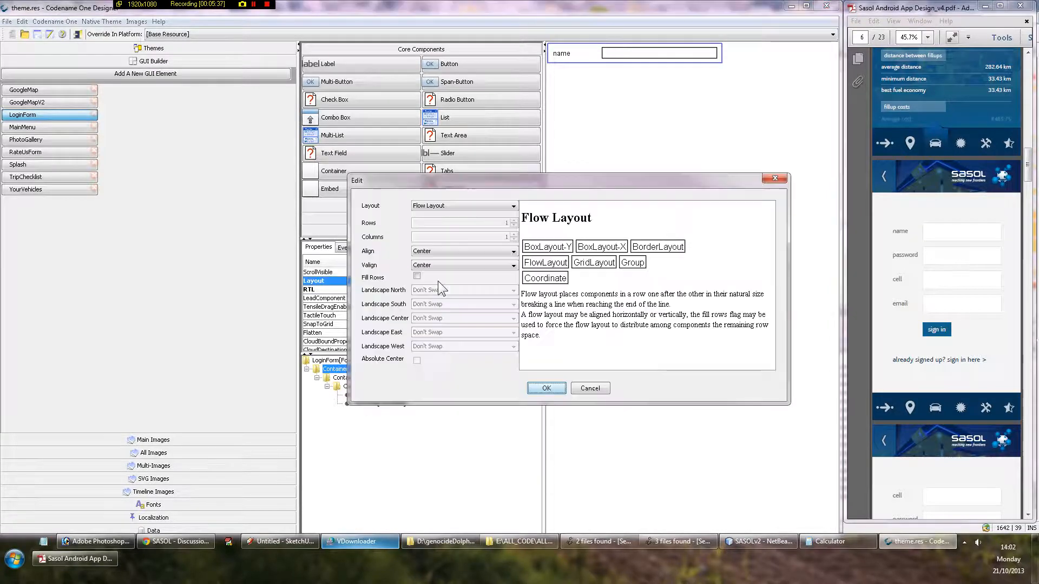
click(545, 387)
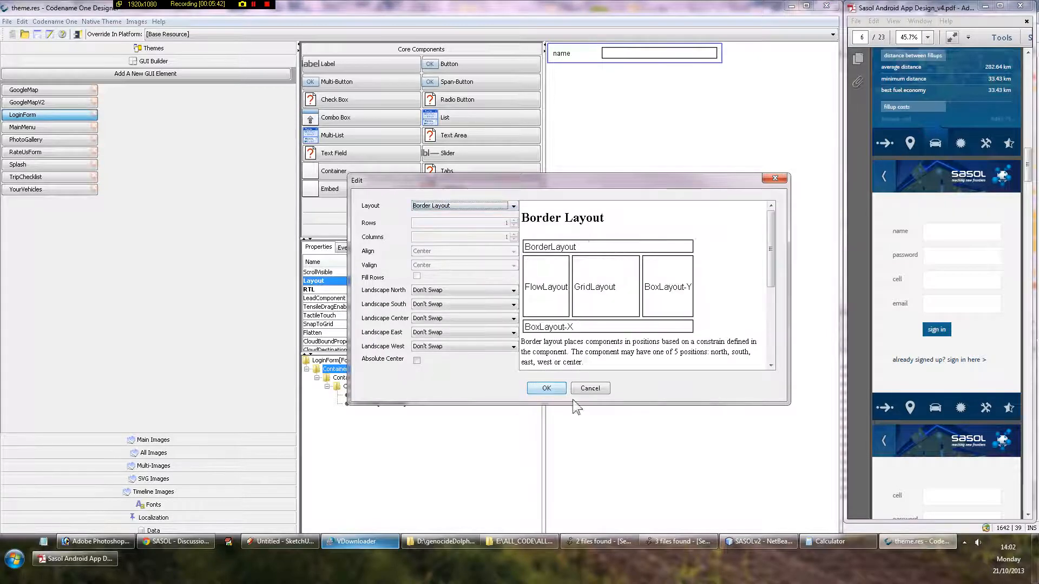
click(545, 388)
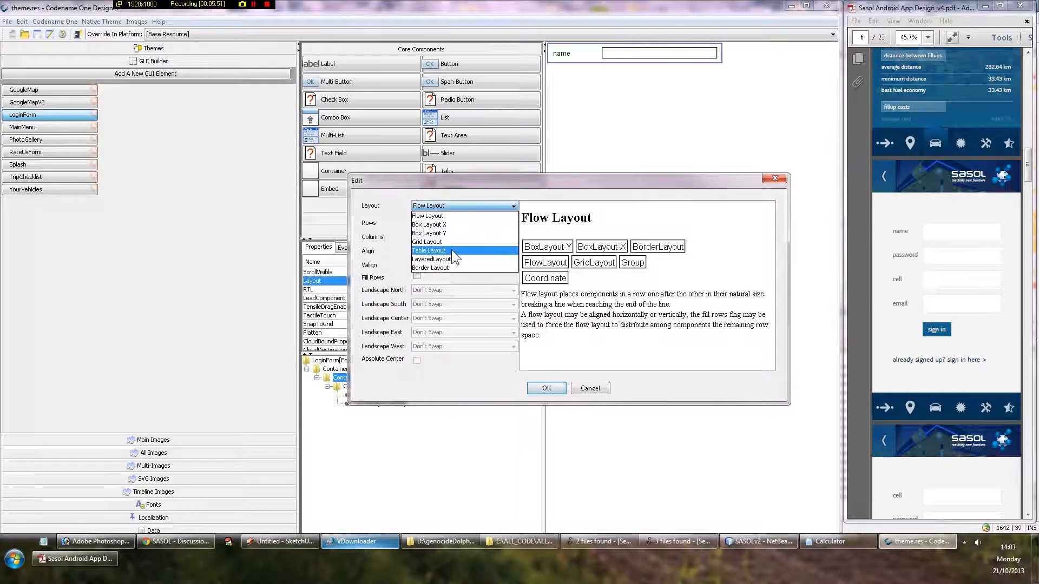
Give Container2 Border Layout, then choose Border Layout for the LoginForm itself
click(429, 267)
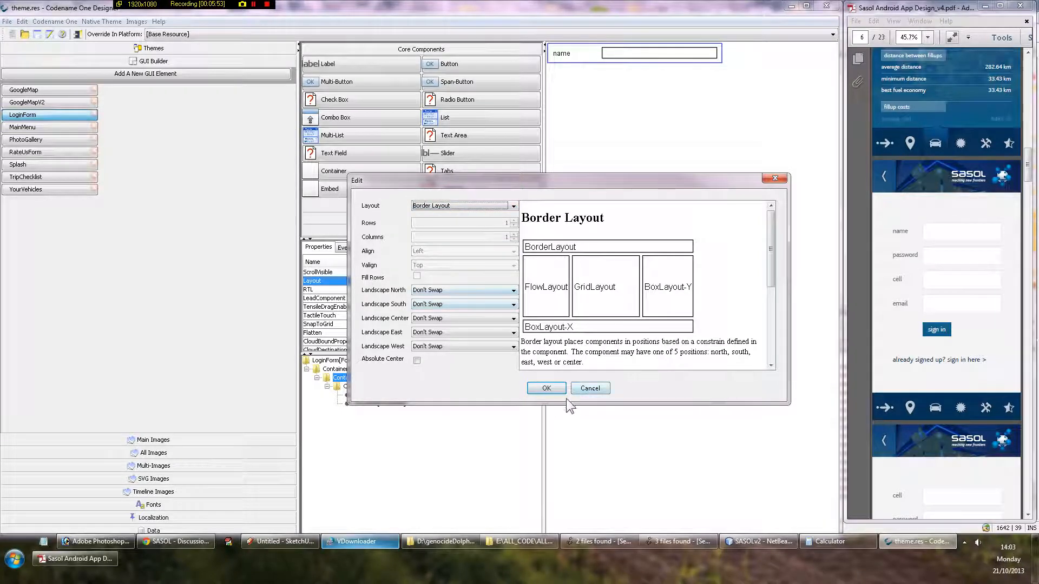
click(545, 389)
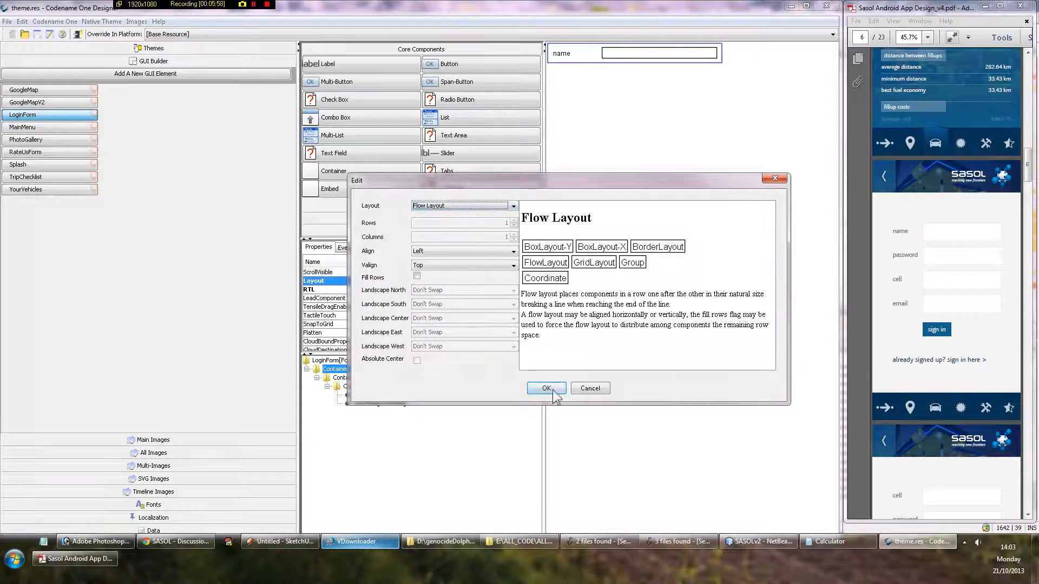
click(545, 388)
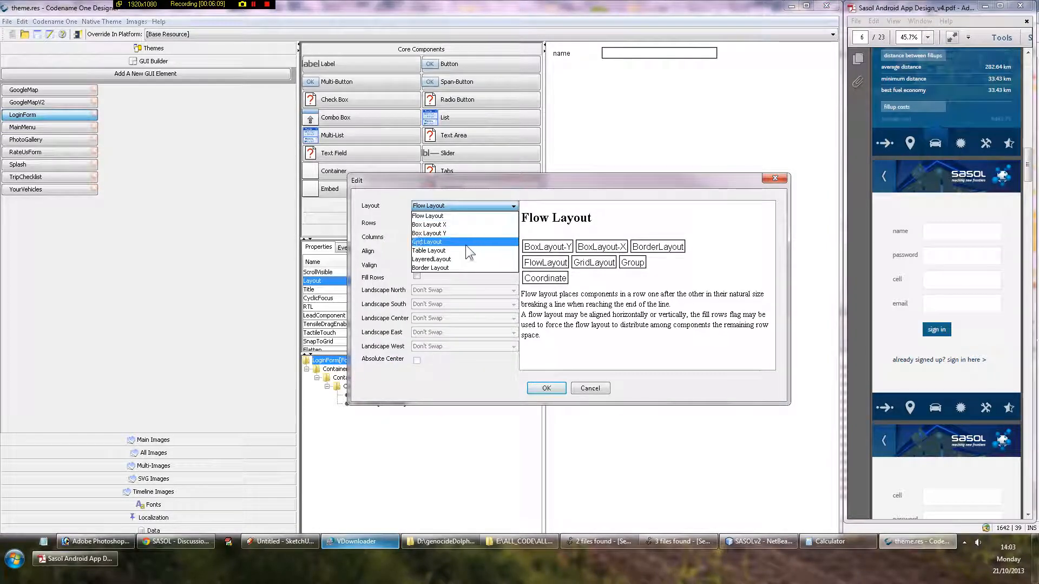
click(431, 267)
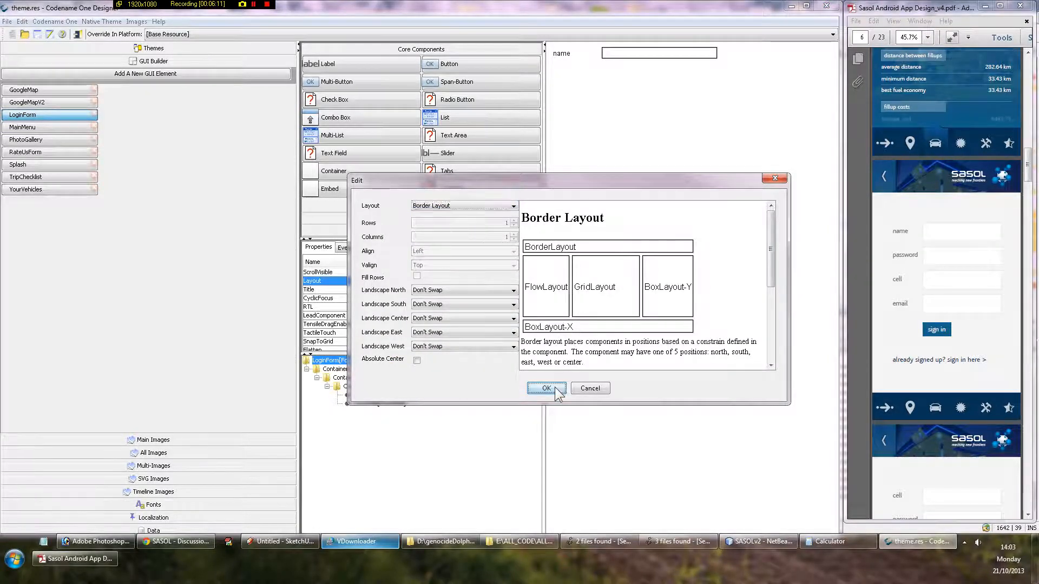
Apply Border Layout to LoginForm and verify the Container, Container2 and Container1 layout values
click(545, 389)
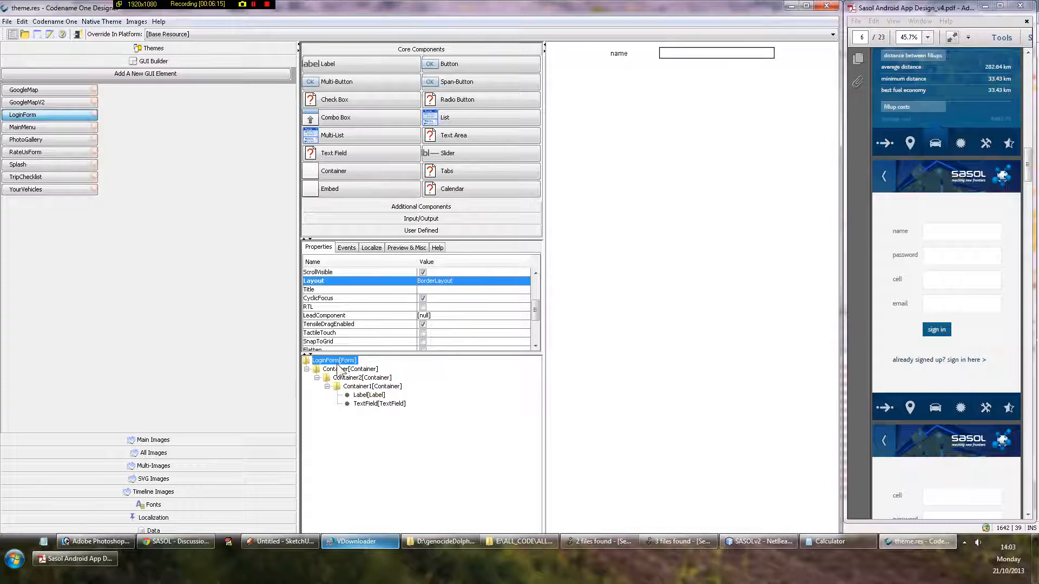
click(351, 369)
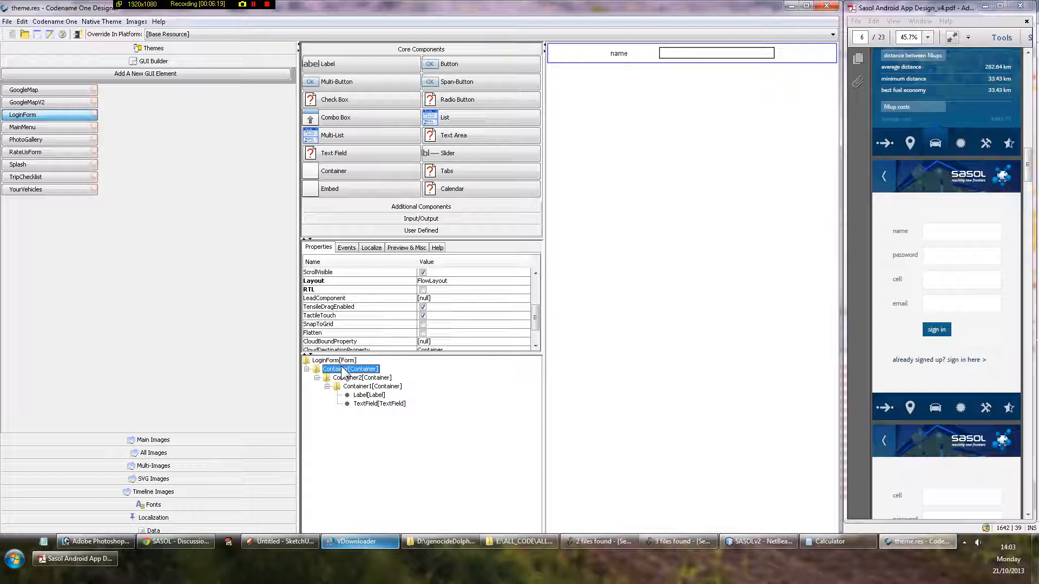
click(350, 377)
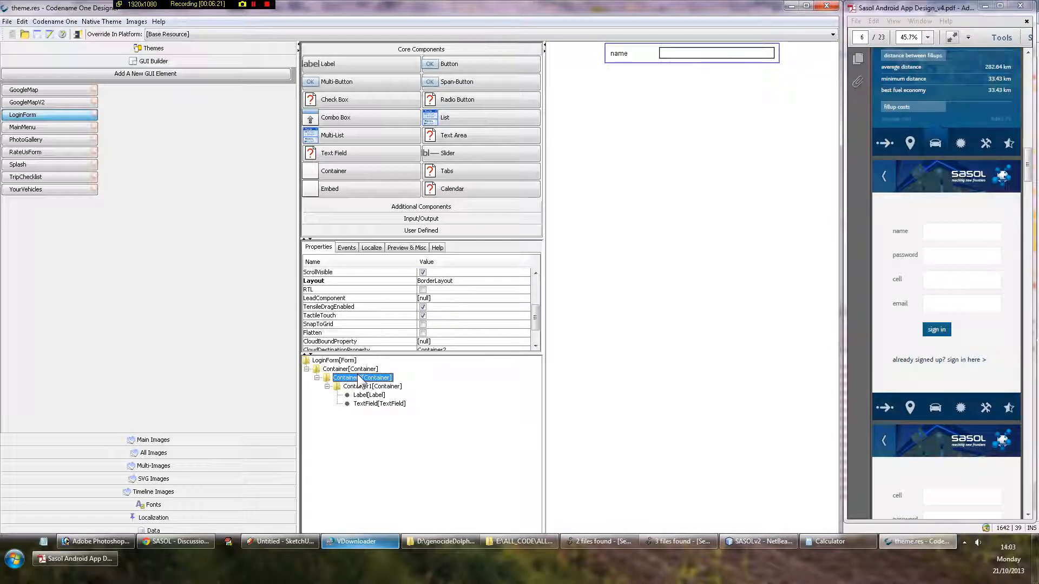
click(350, 369)
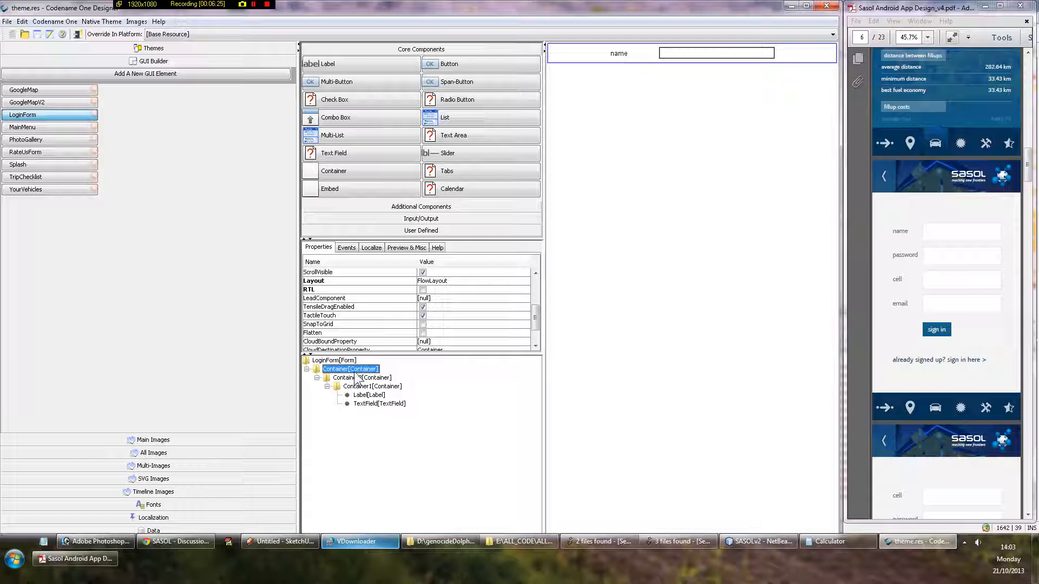
click(349, 377)
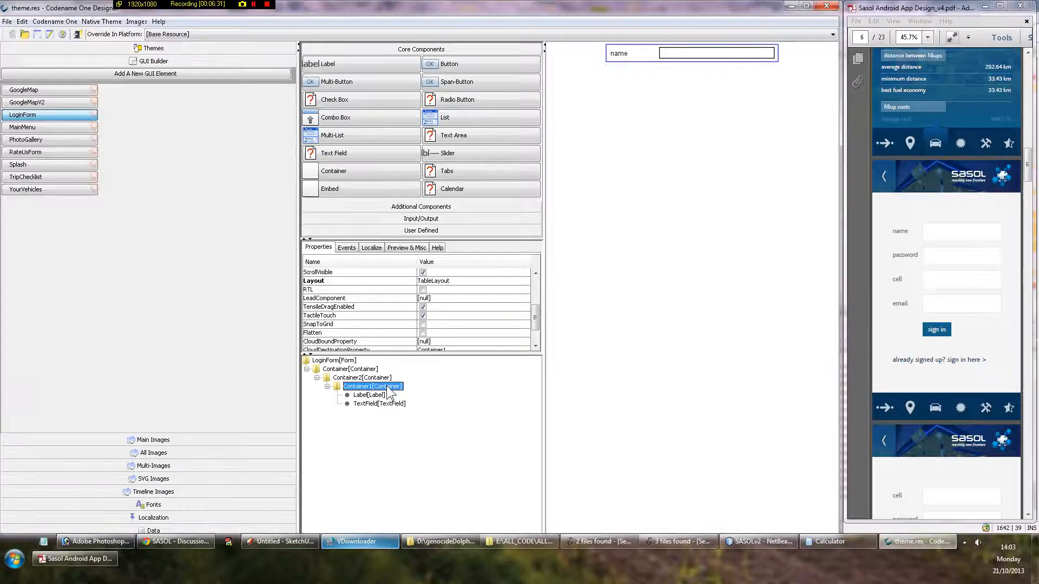
Edit Container1's unselected style padding, stop deriving it and set left padding in screen size percent
right_click(372, 387)
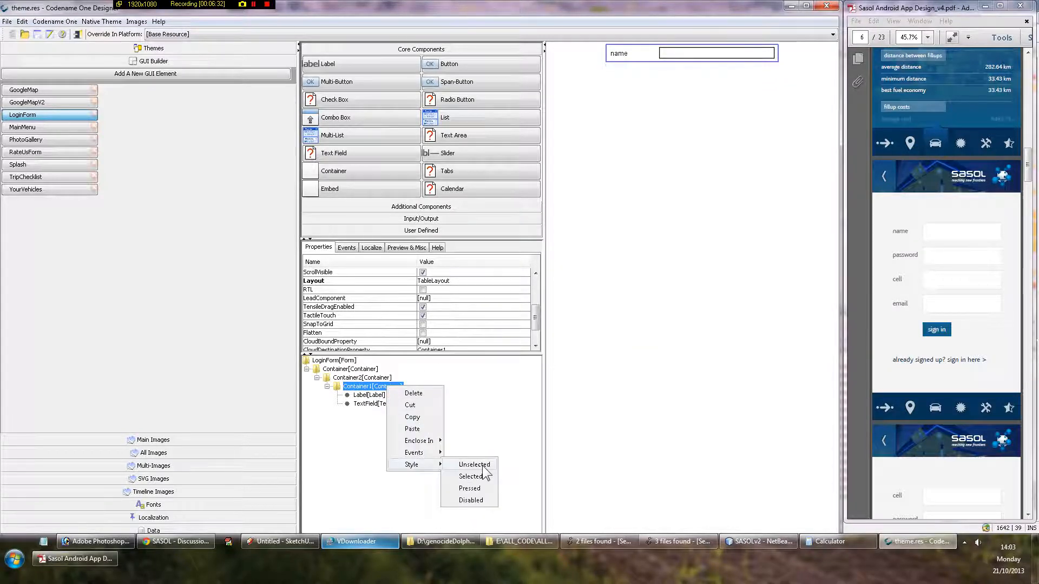
click(474, 464)
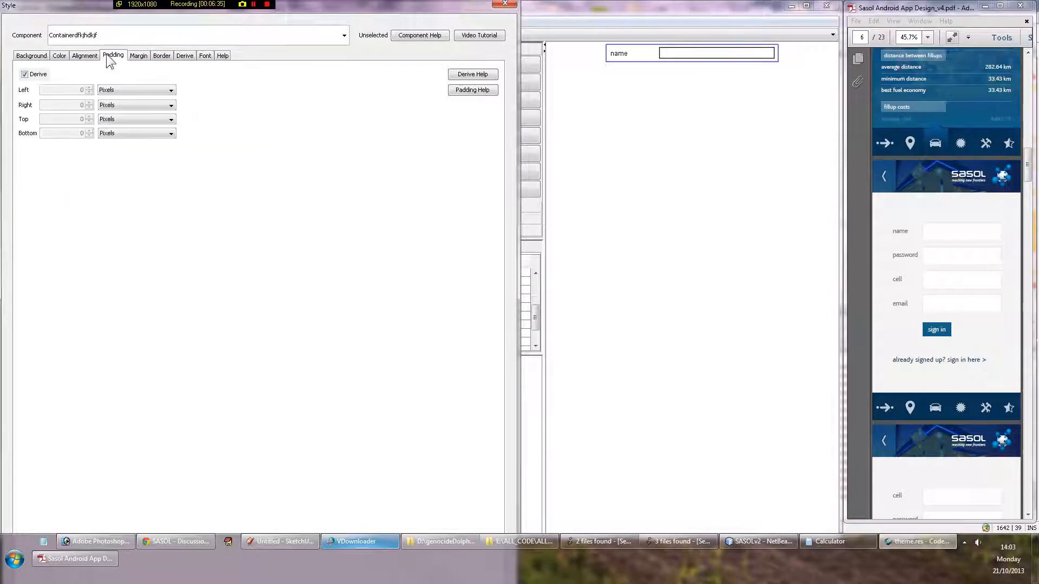
click(25, 75)
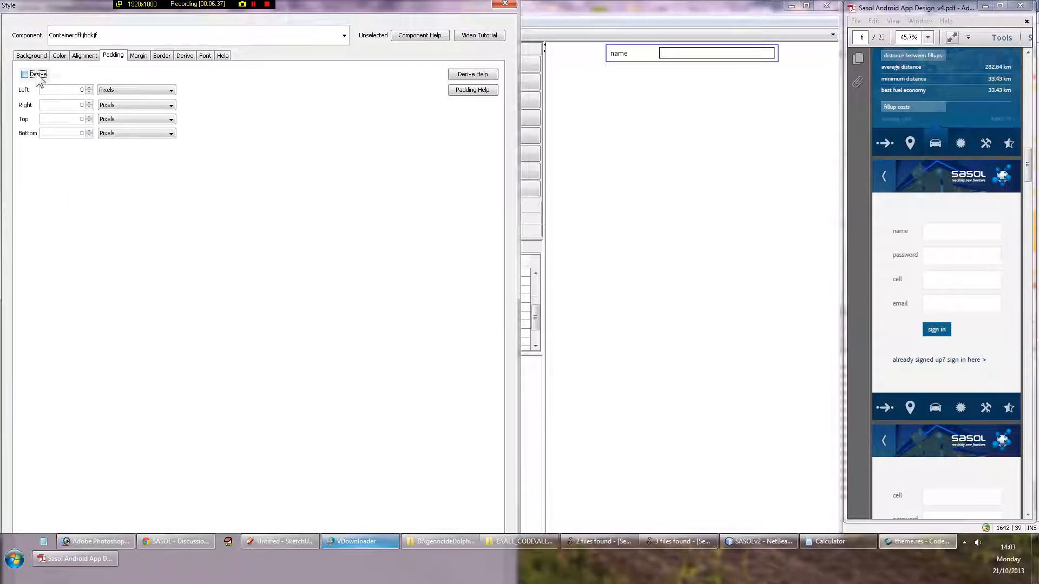
click(170, 90)
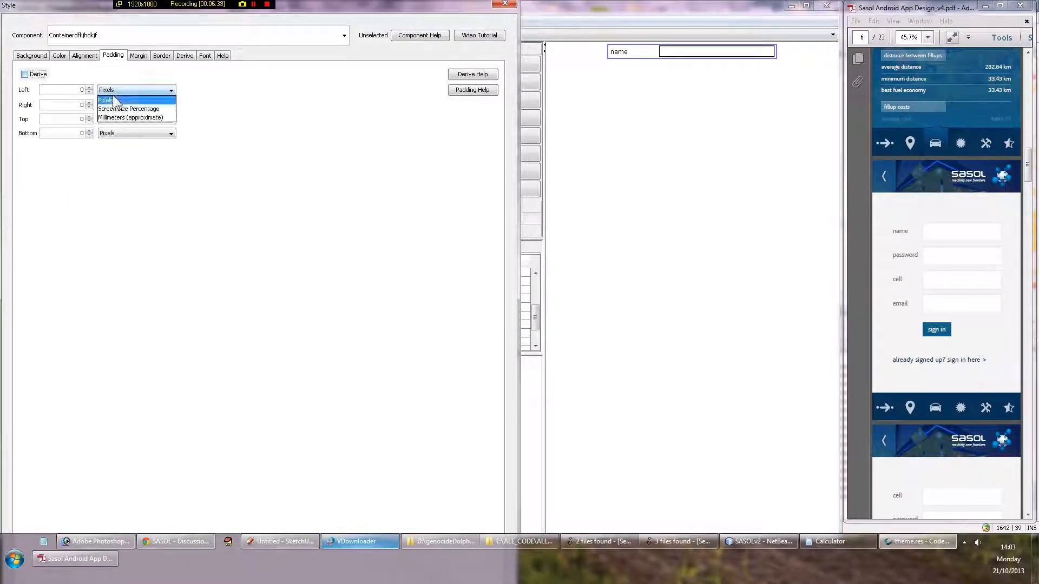
mouse_move(128, 108)
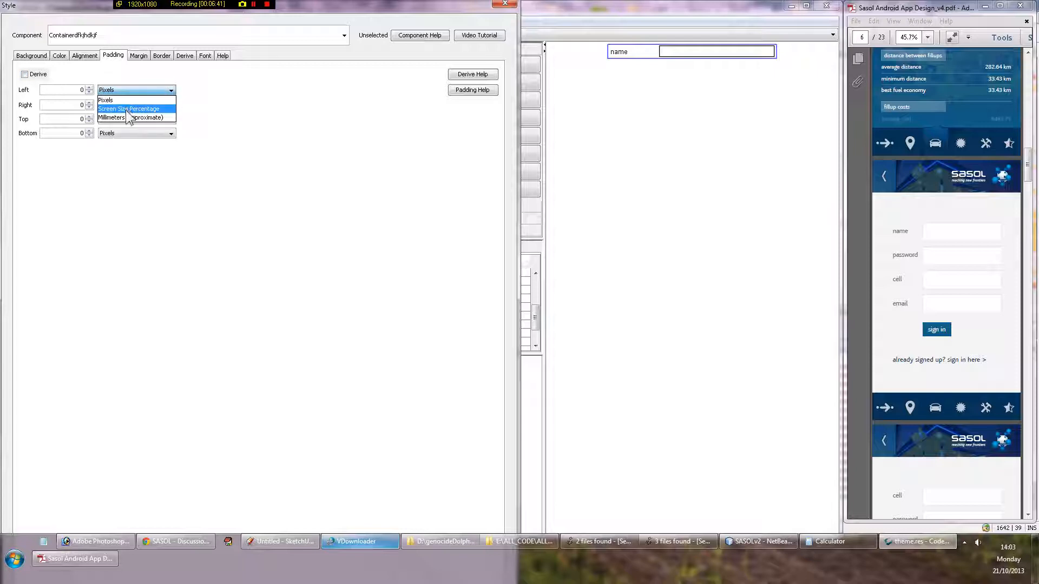
click(129, 108)
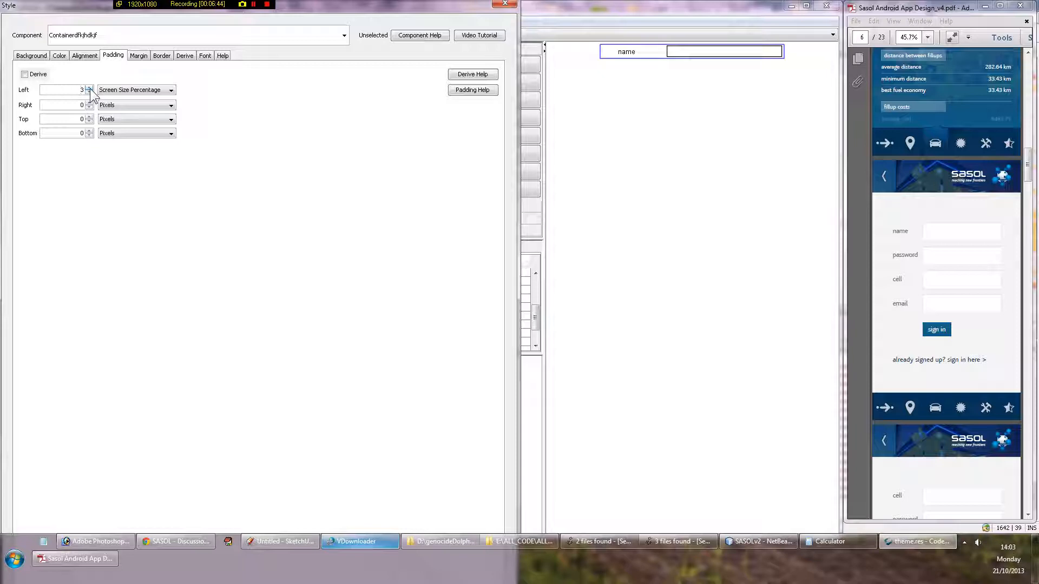
click(88, 87)
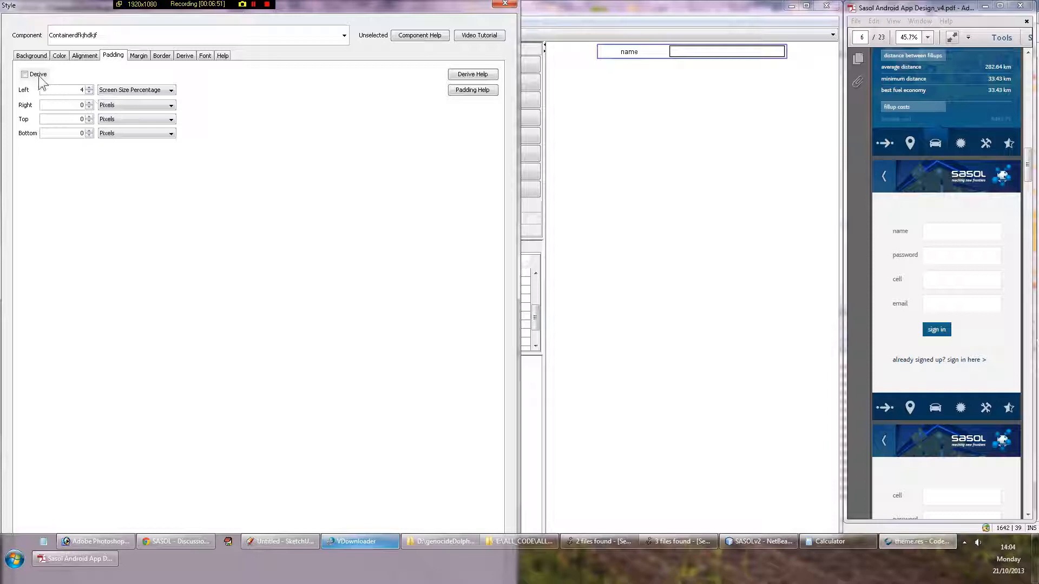
Re-toggle derived padding off and raise top padding to 1 screen-size percent
click(25, 74)
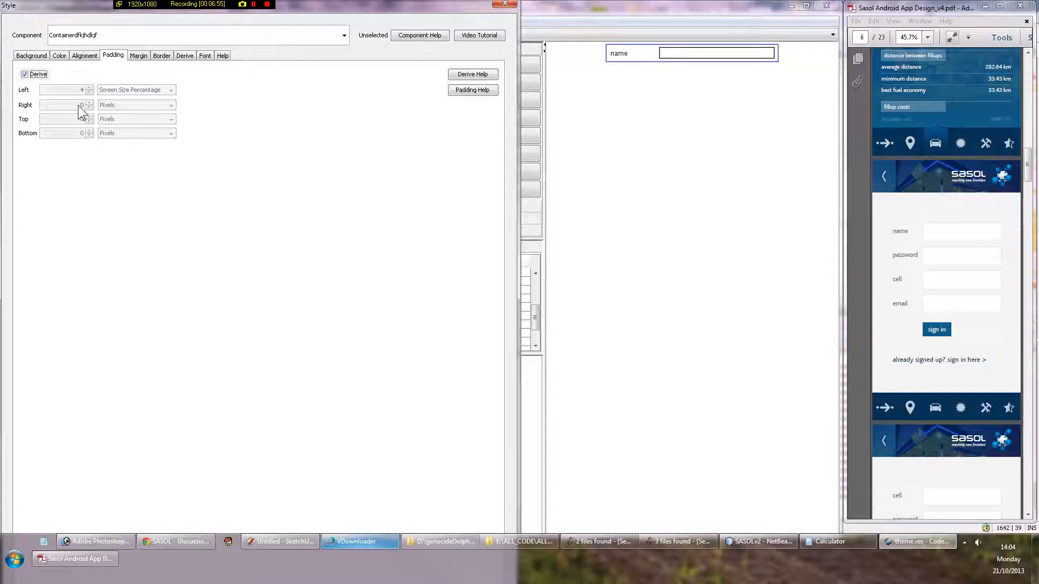
click(25, 74)
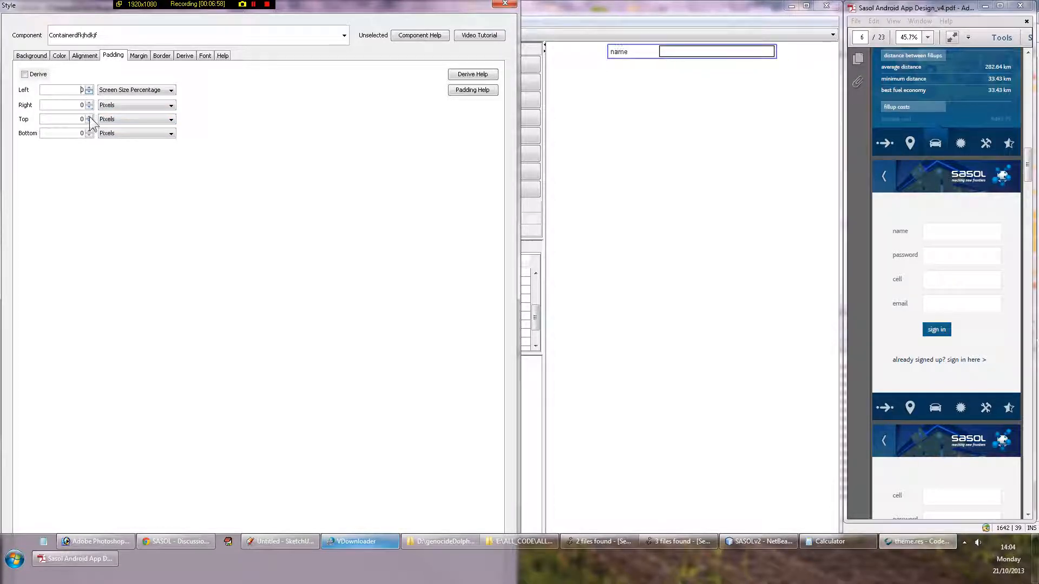
click(136, 119)
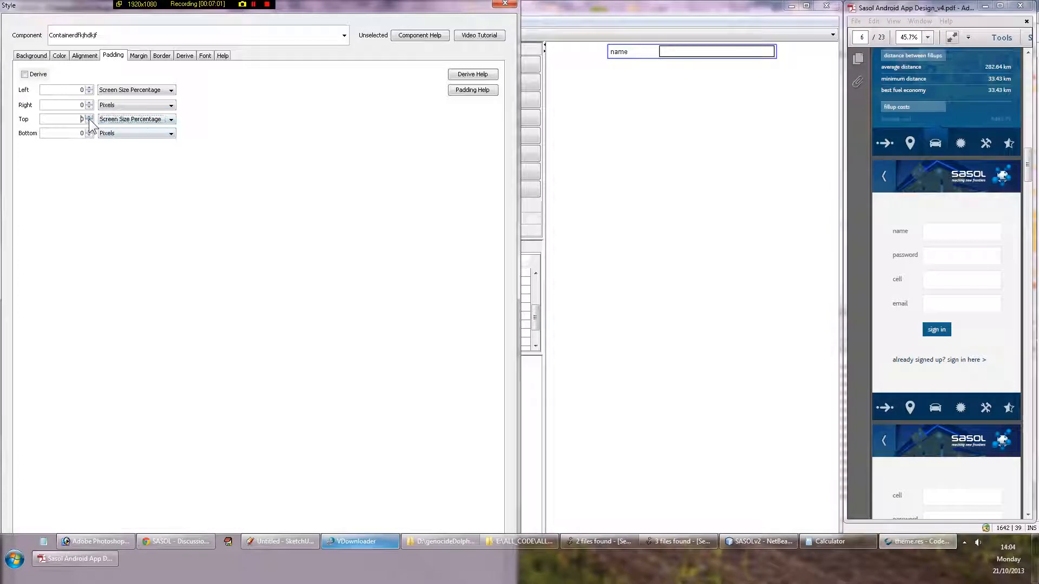
click(170, 133)
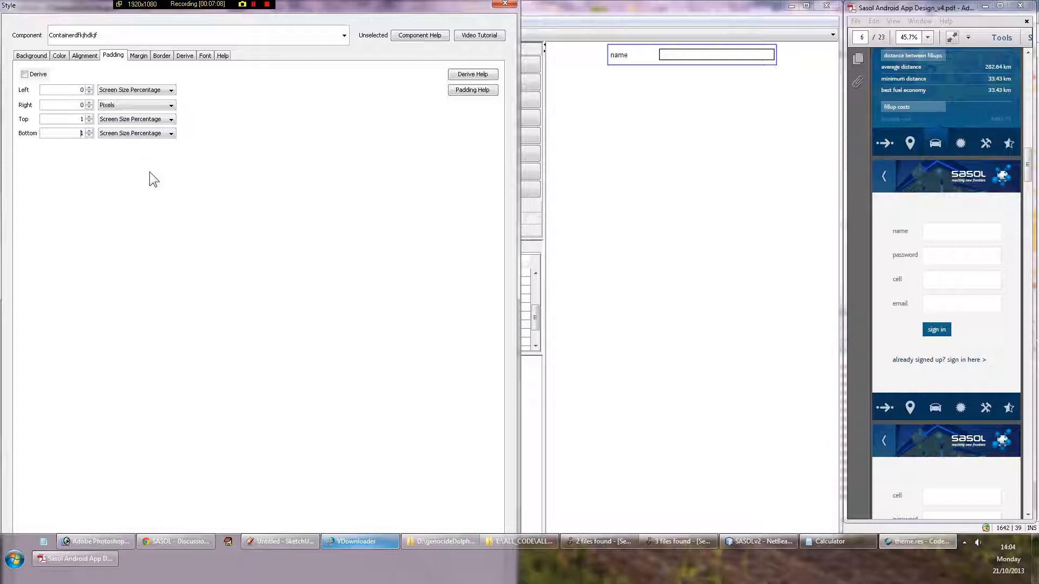
mouse_move(211, 288)
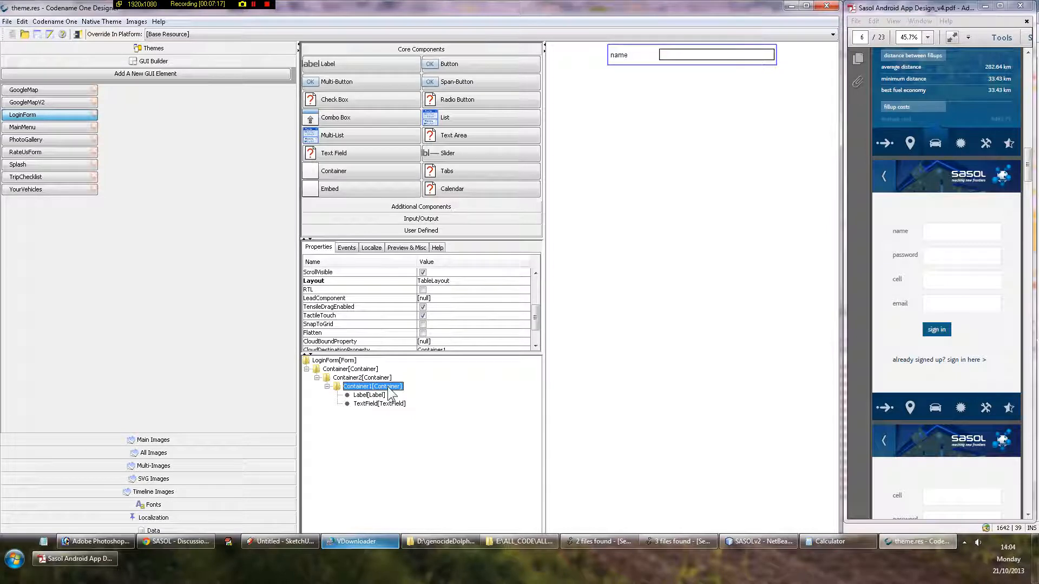
Duplicate the name label and text field pair inside Container1
click(370, 395)
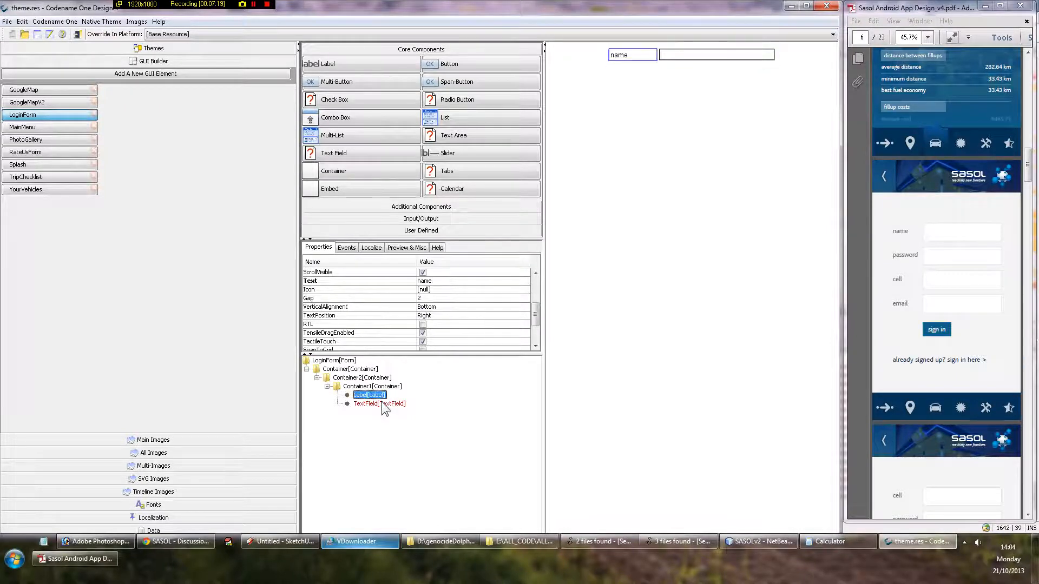
click(365, 404)
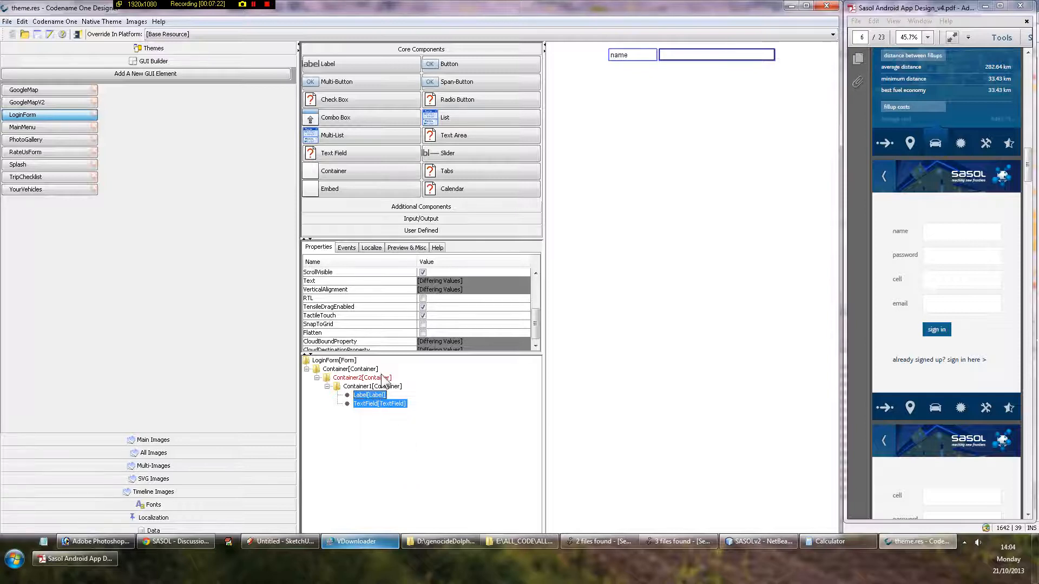
right_click(371, 386)
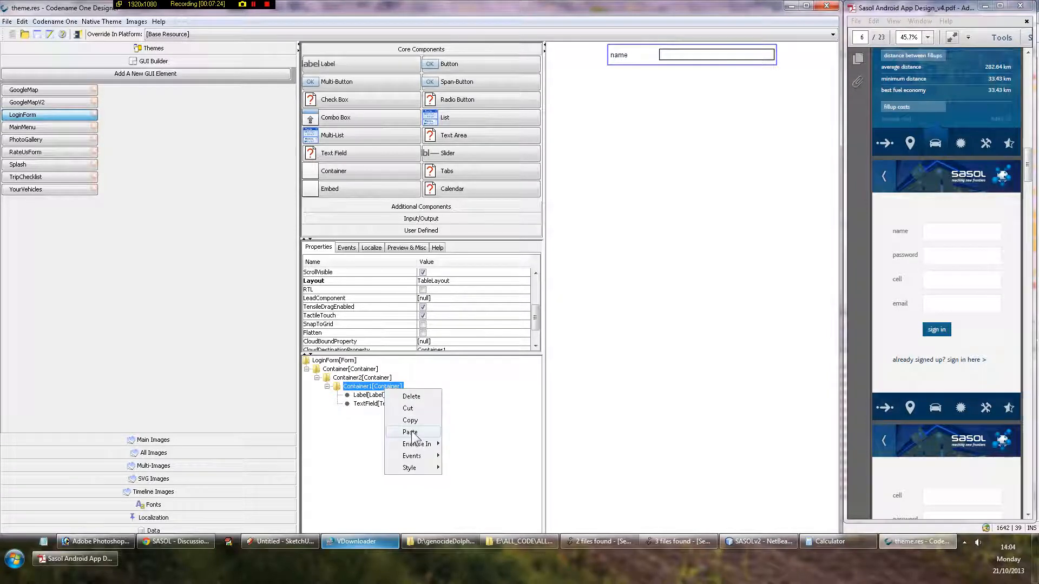
click(409, 432)
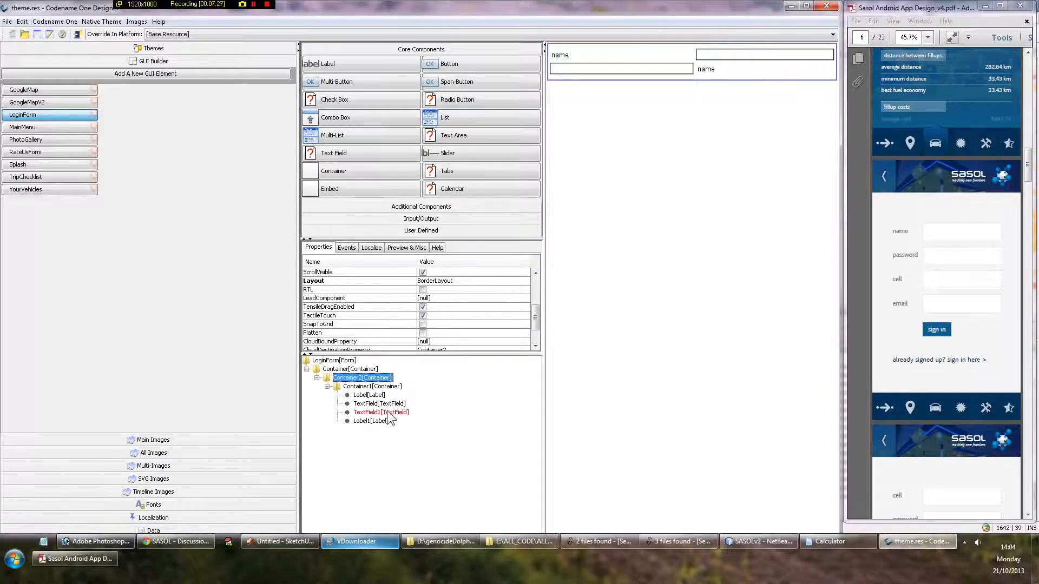
Move the second label ahead of its field and rename its text to password
click(369, 421)
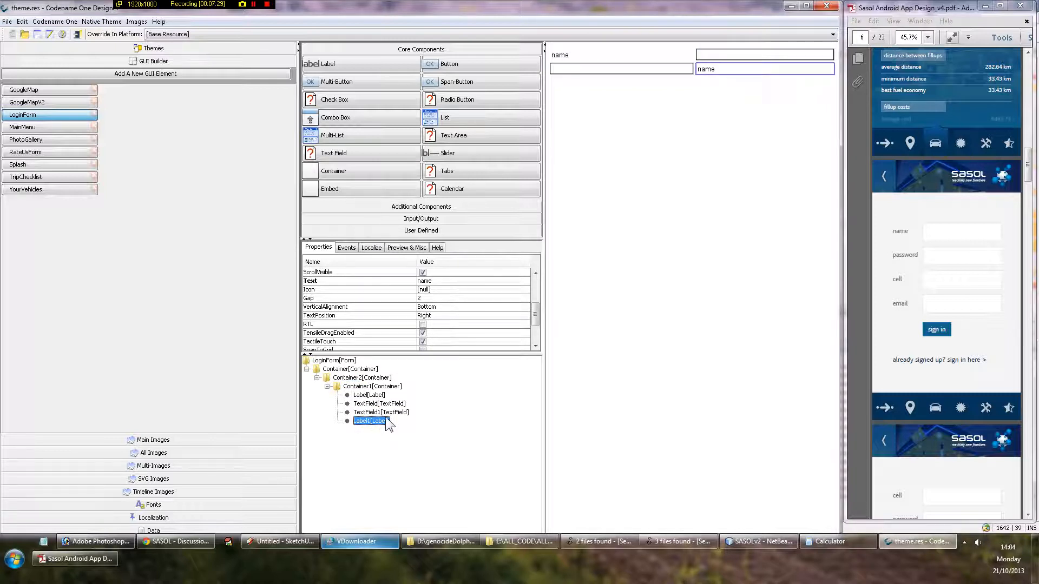
mouse_move(380, 430)
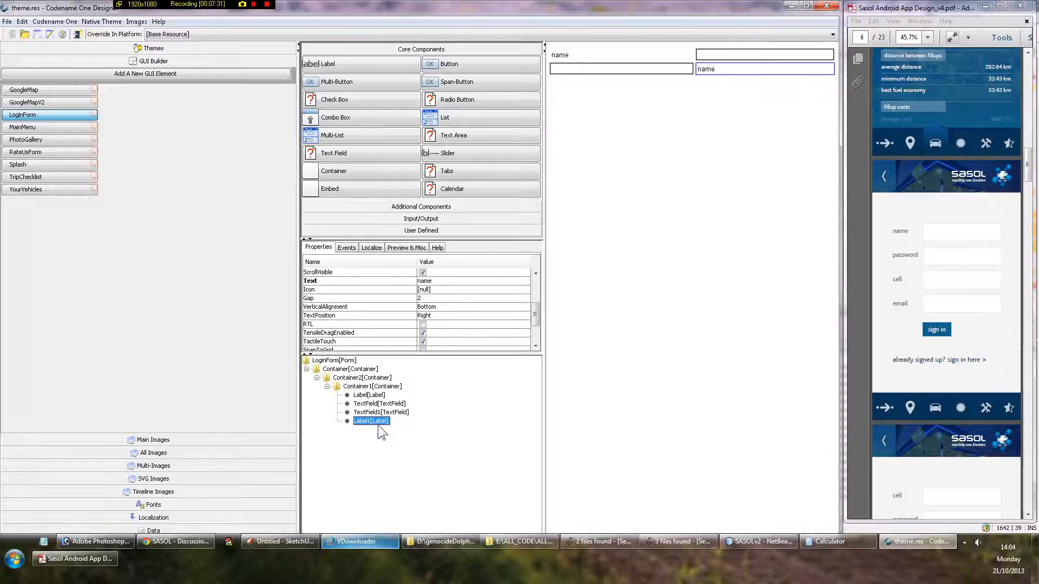
click(380, 412)
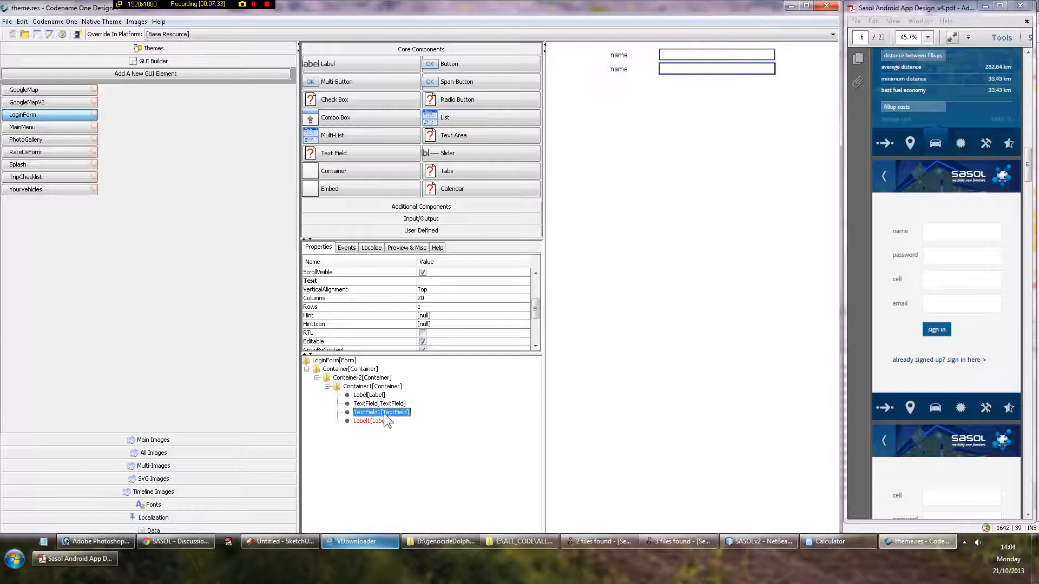
click(371, 413)
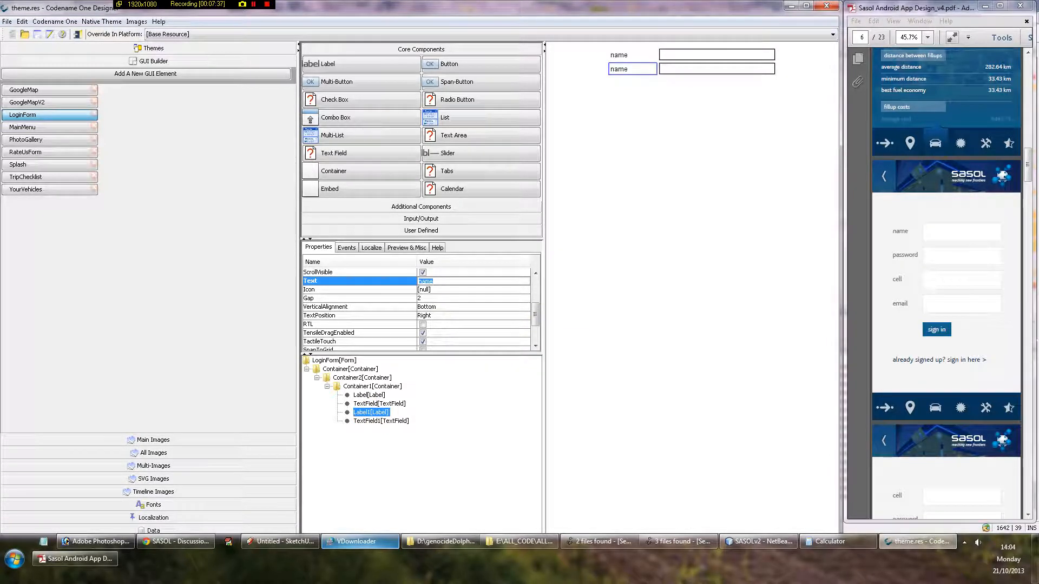
text(passl)
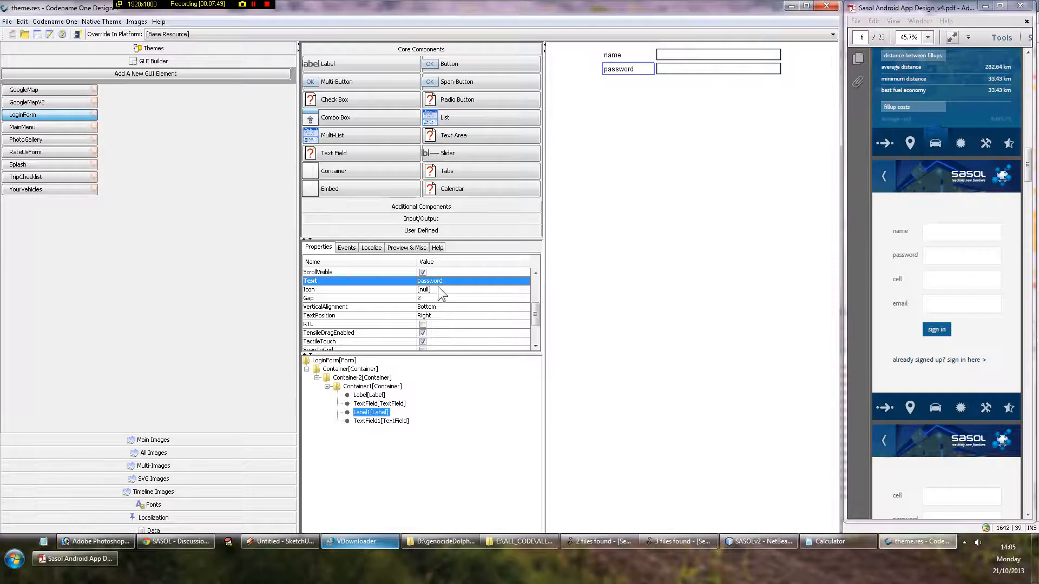
Copy the password row, paste new label-field pairs into Container1 and name a label email
click(381, 421)
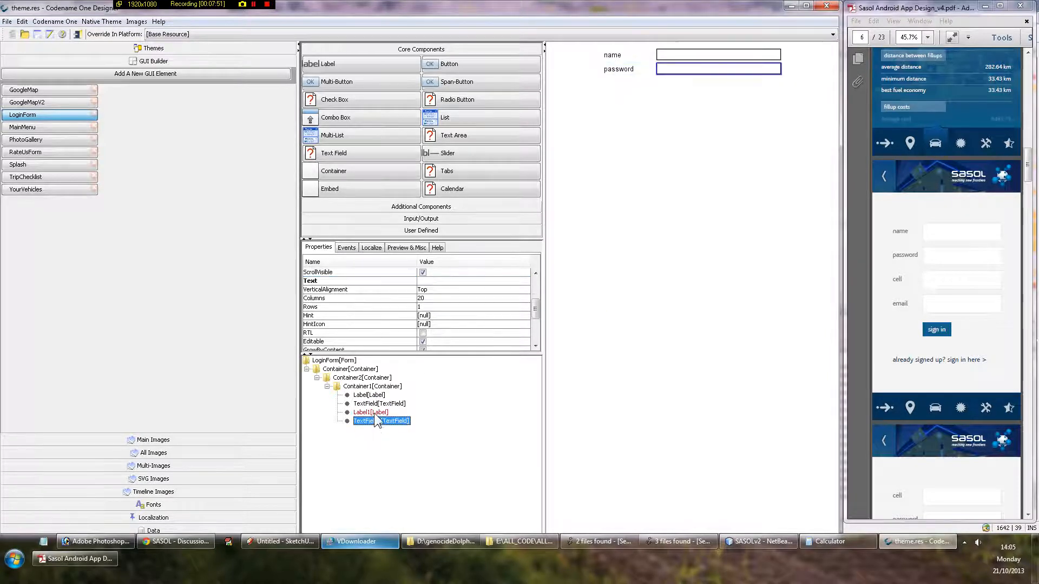
click(370, 413)
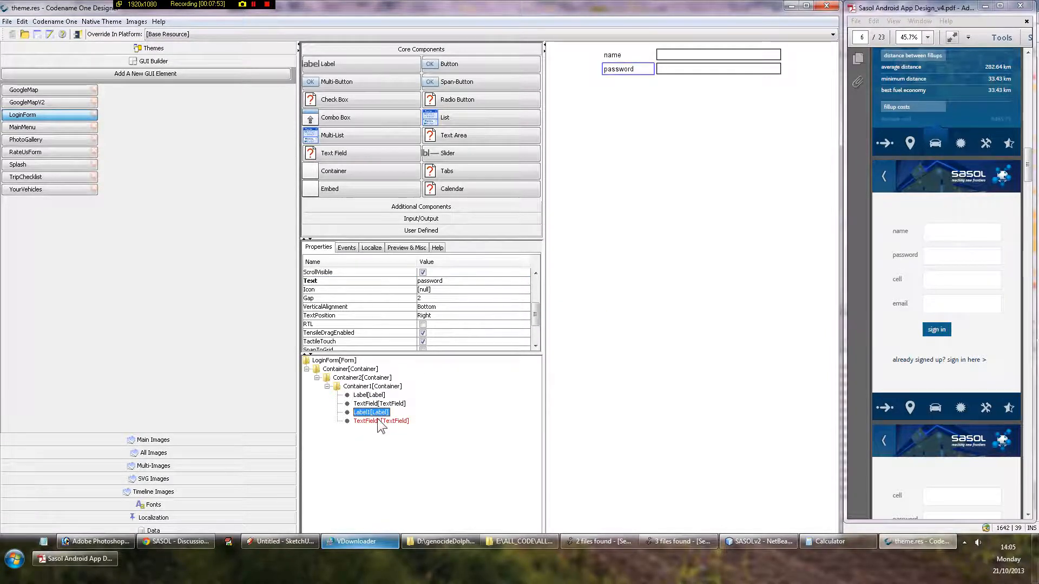
right_click(367, 421)
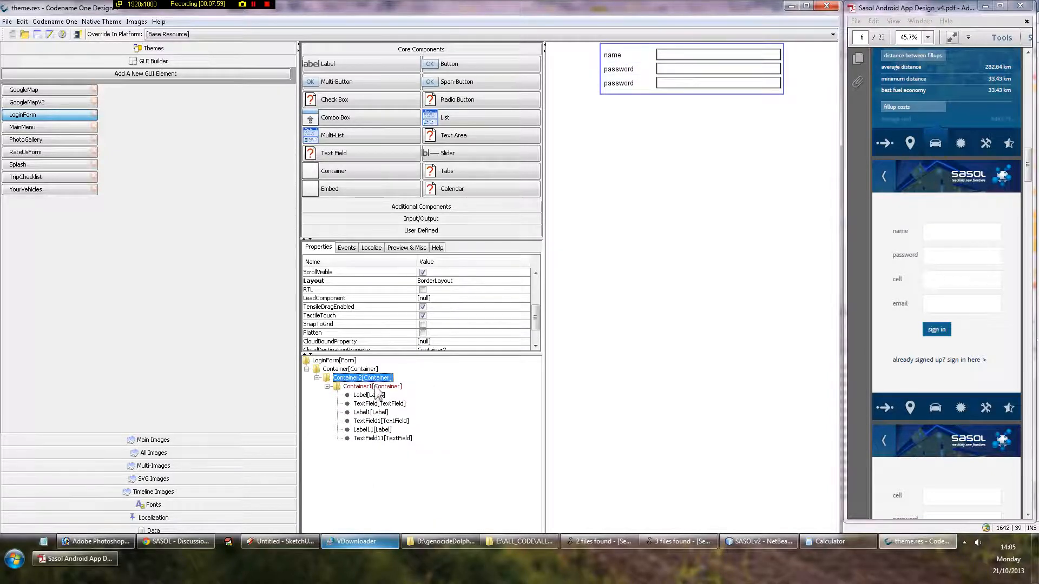
right_click(356, 386)
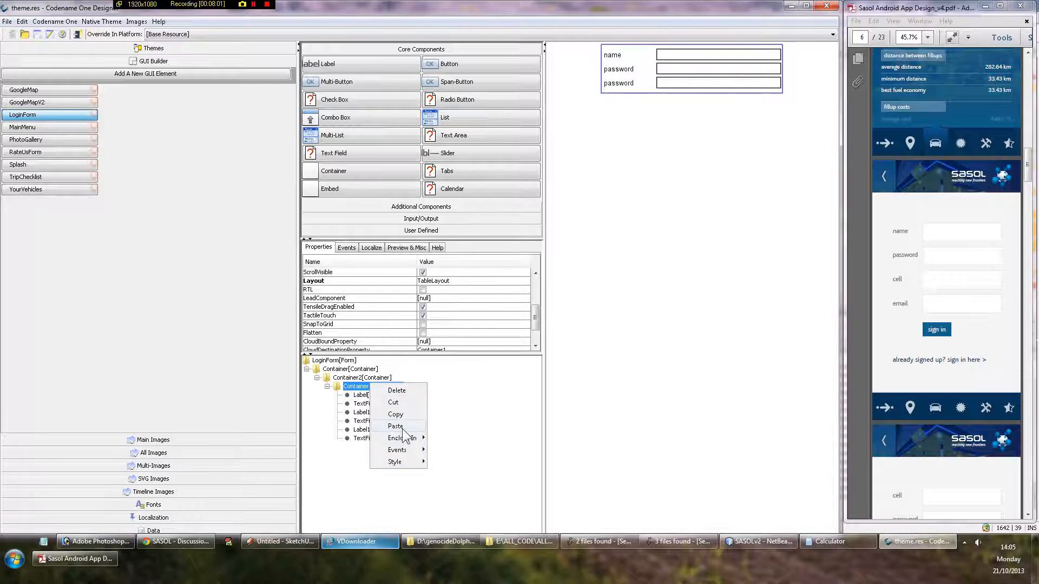
click(395, 426)
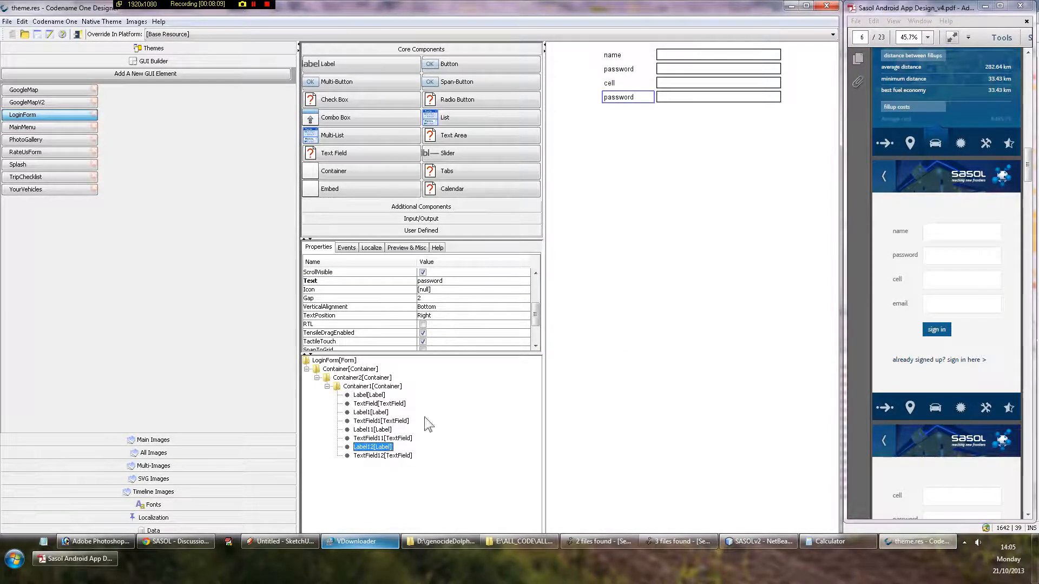
text(email)
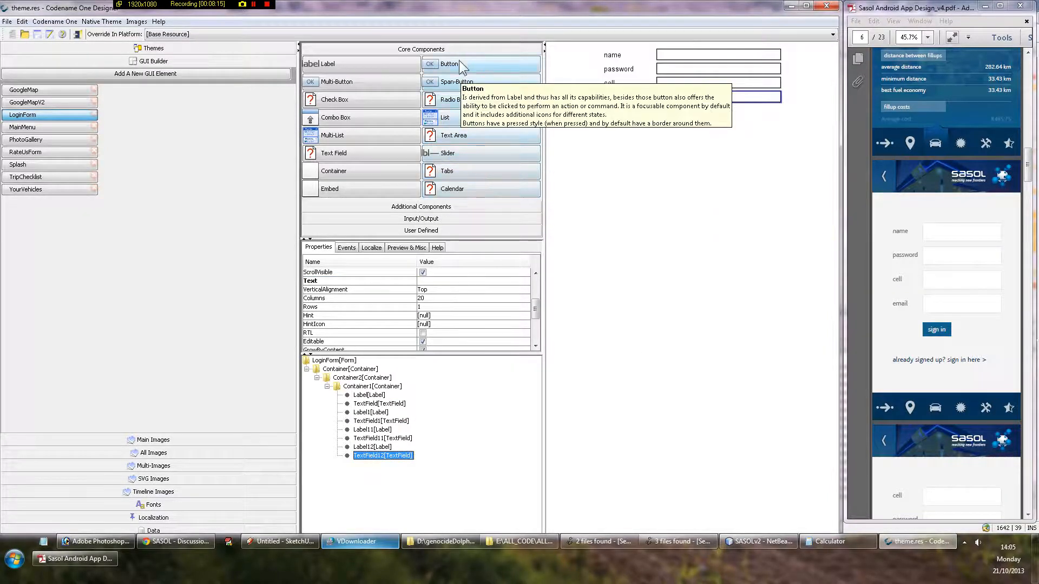
Add a Button to Container1's last row with an empty label placed before it
click(448, 64)
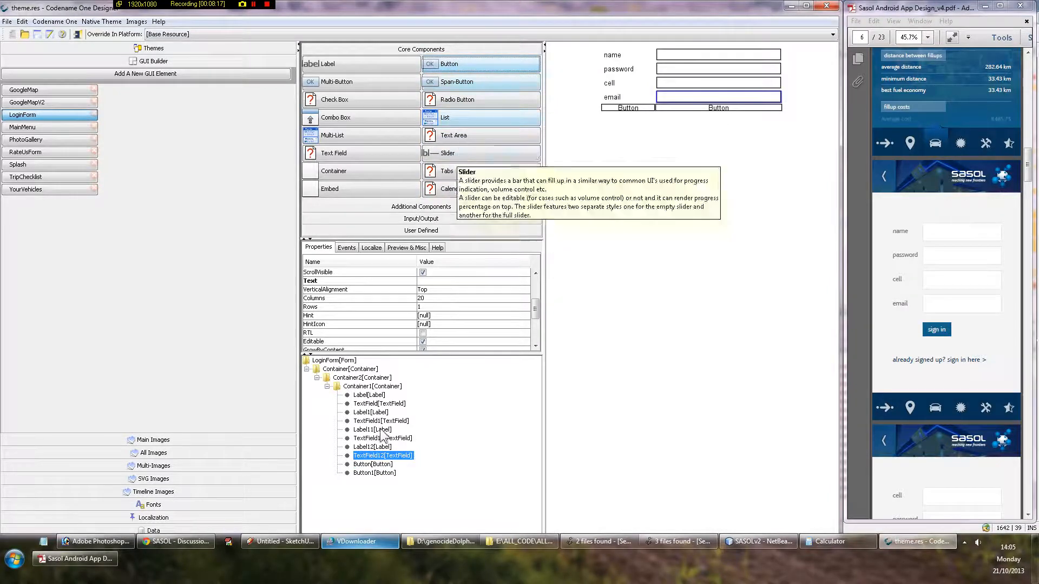
click(372, 464)
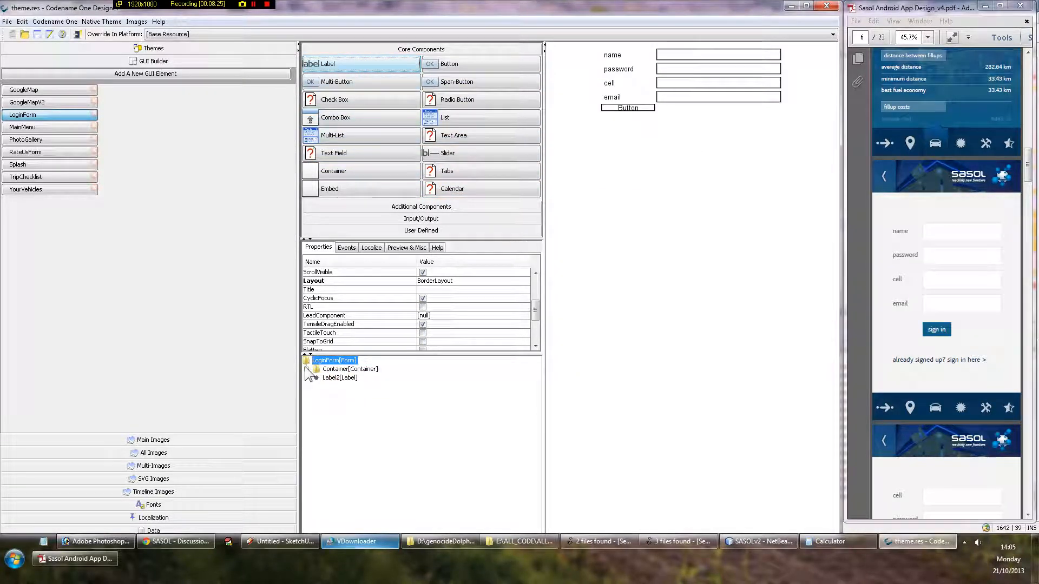
click(313, 378)
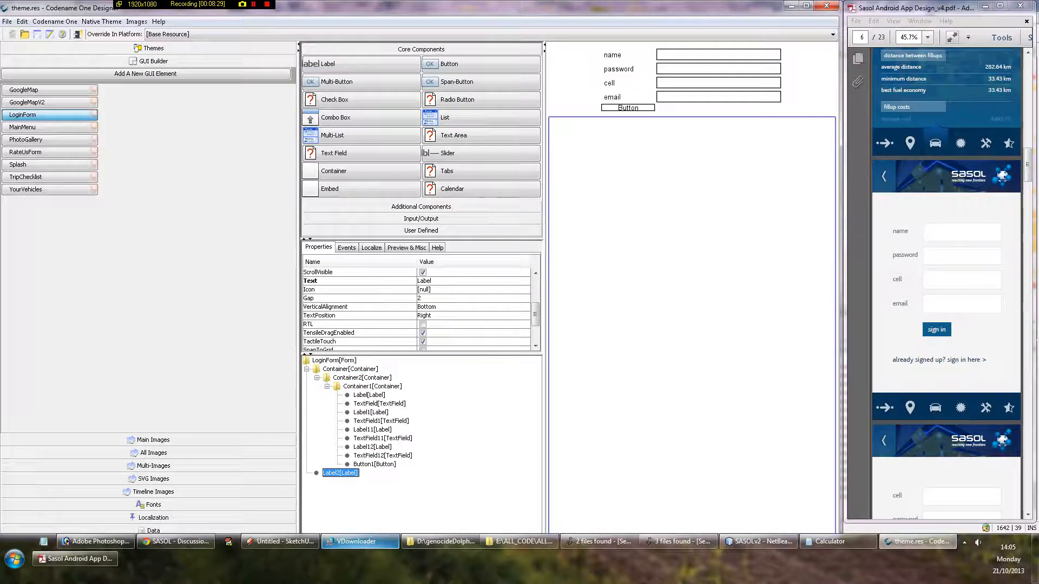
click(374, 464)
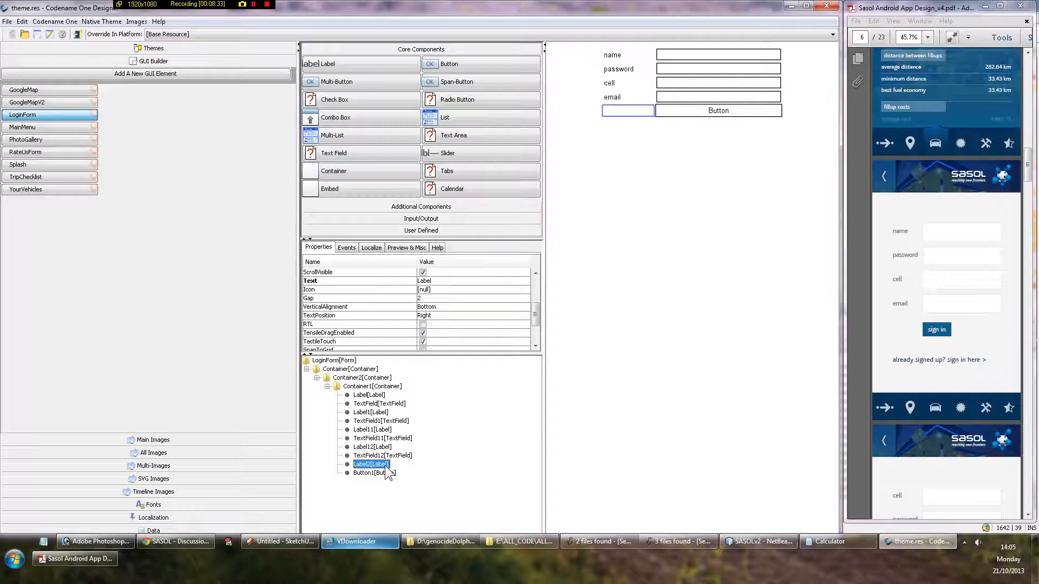
mouse_move(467, 288)
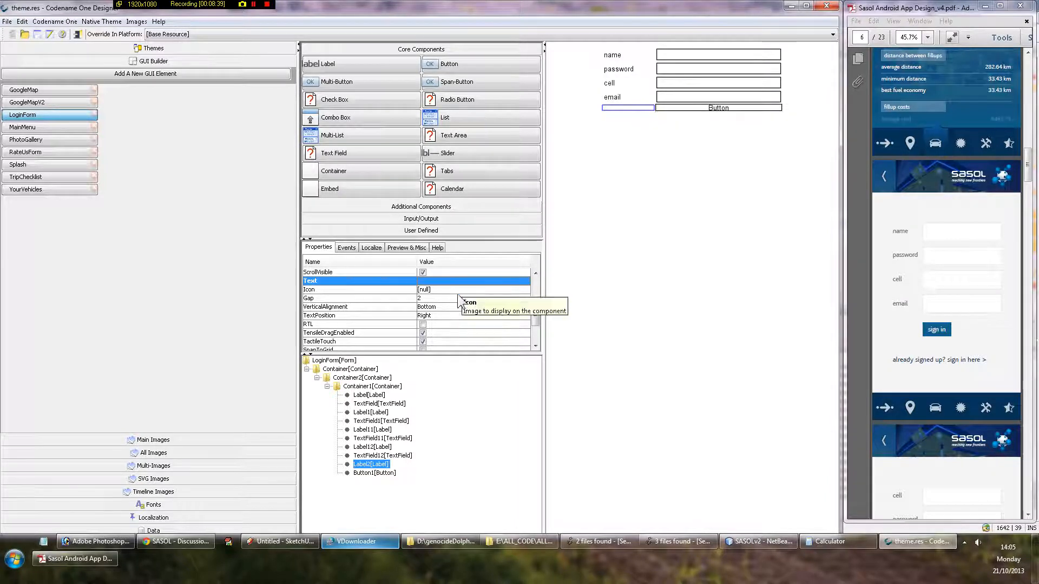
mouse_move(449, 314)
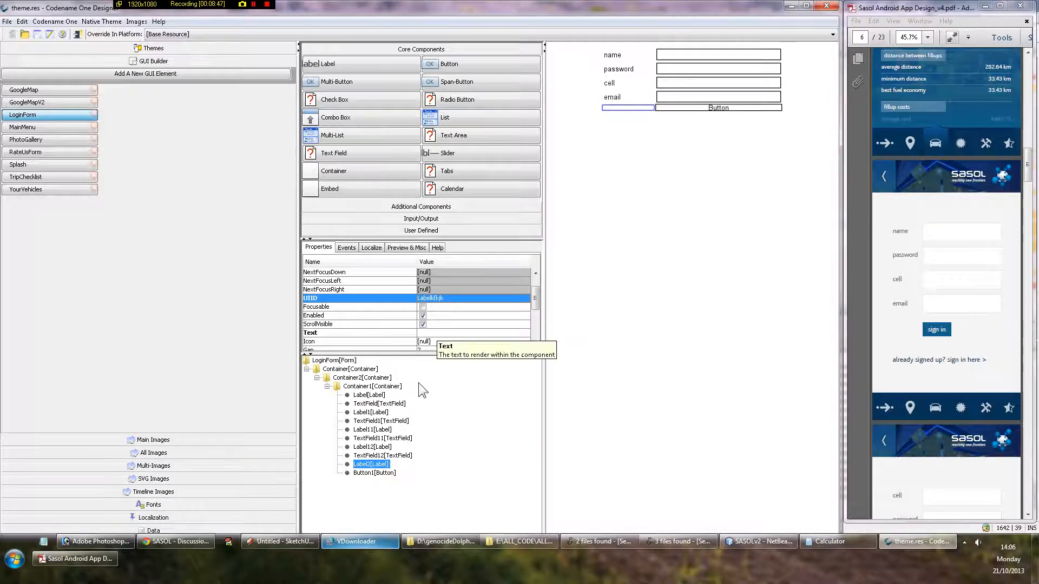
Set Button1's UIID to Sign In and start changing its text to Sign In
click(375, 472)
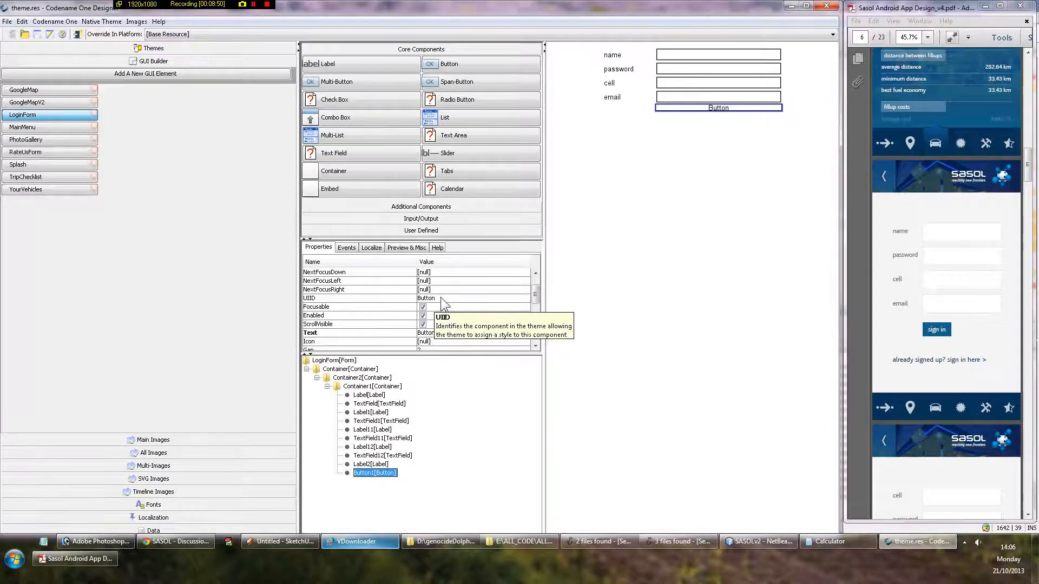
click(474, 299)
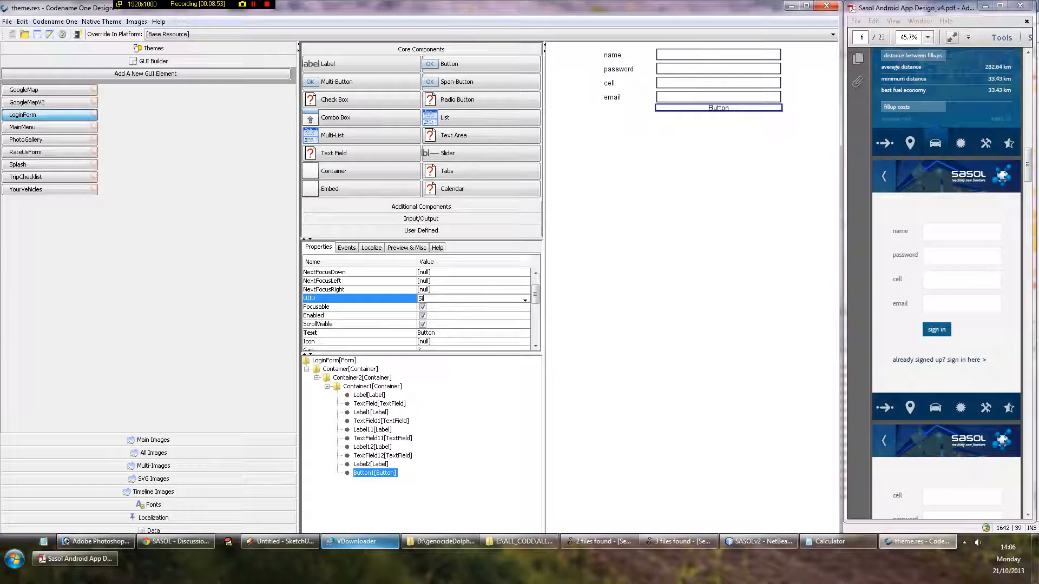
text(Sign In)
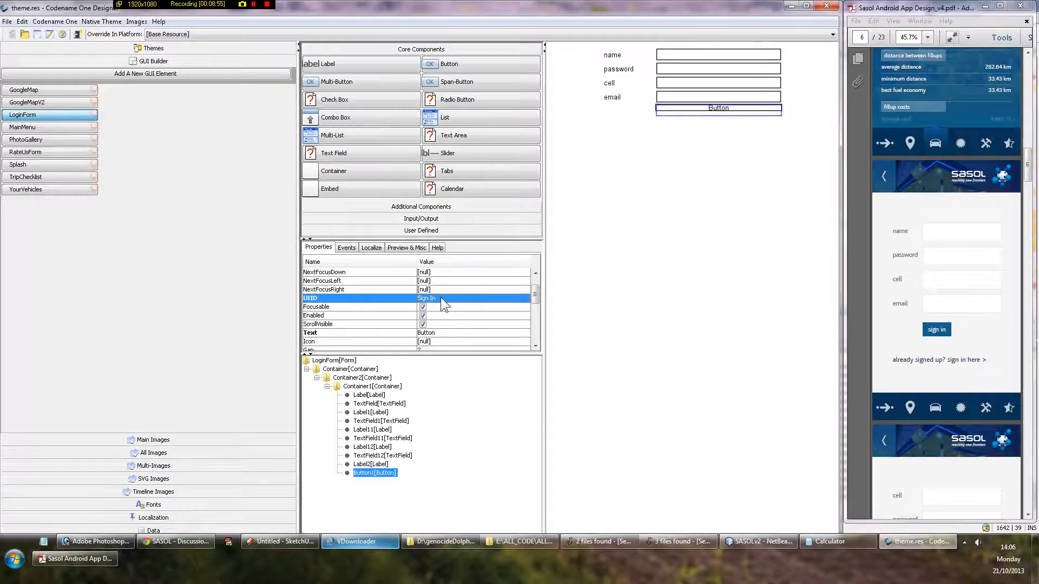
mouse_move(443, 305)
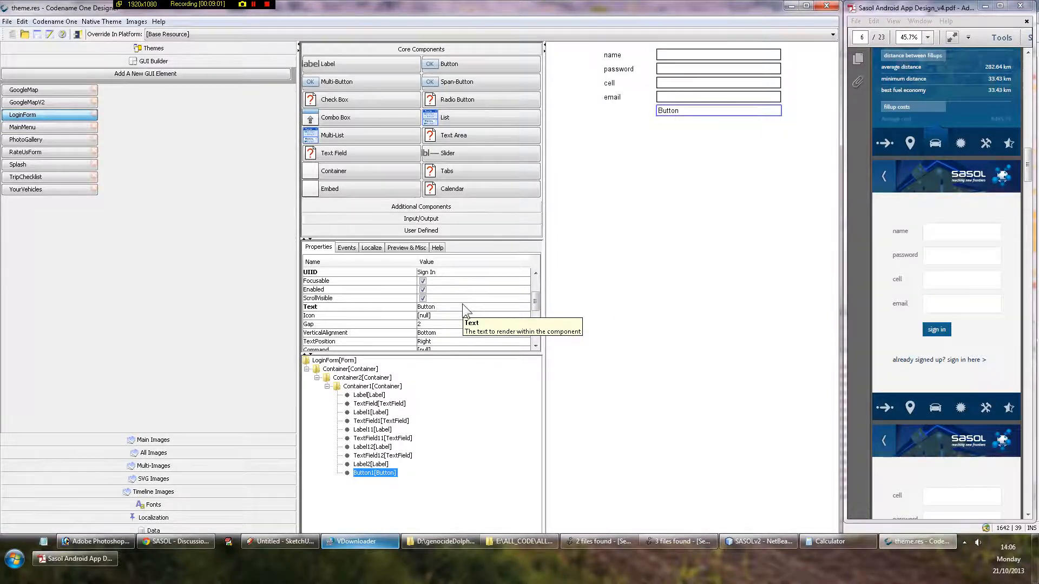
scroll(down, 3)
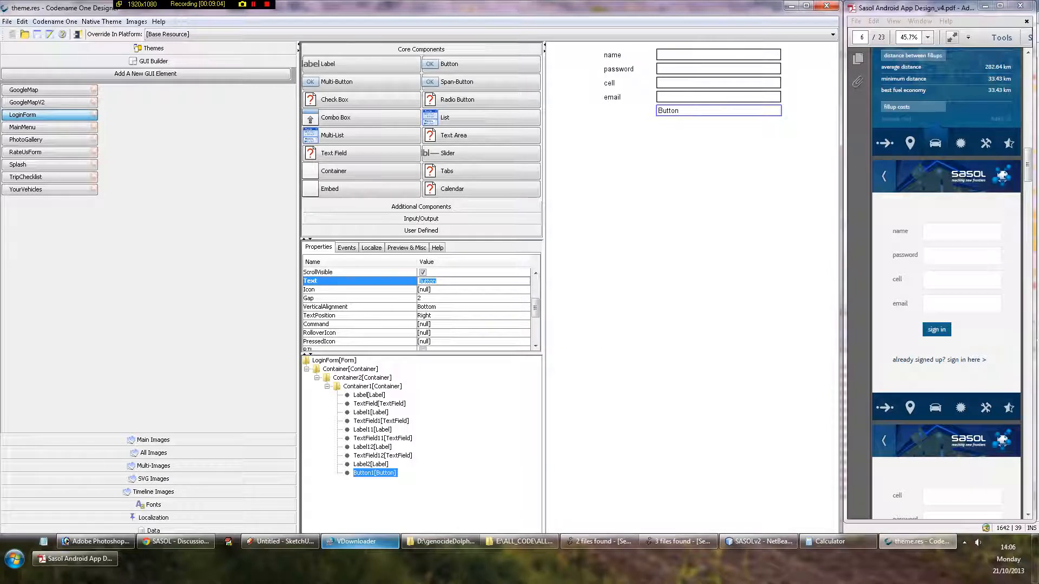
text(Sign II)
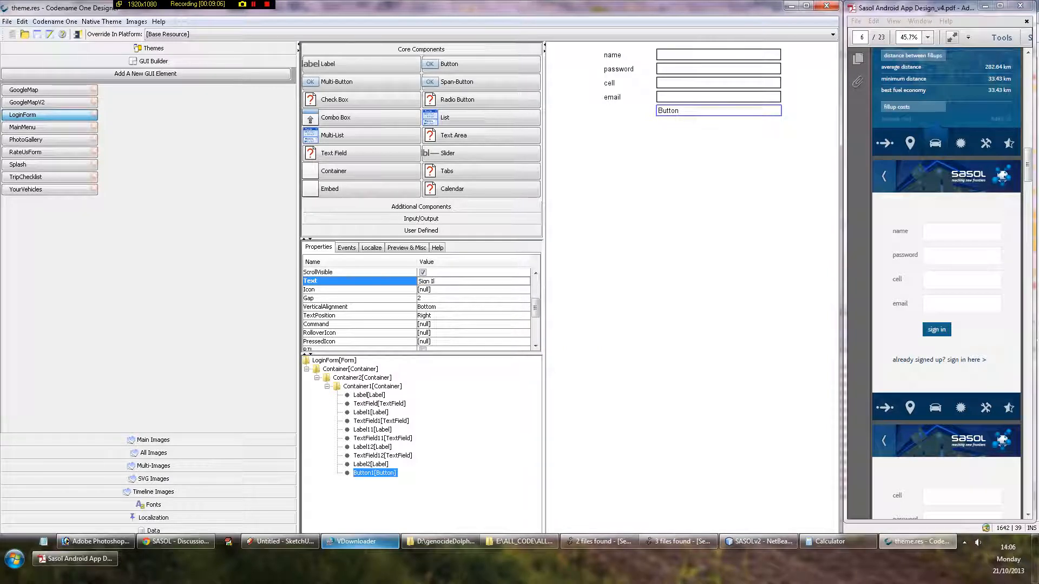